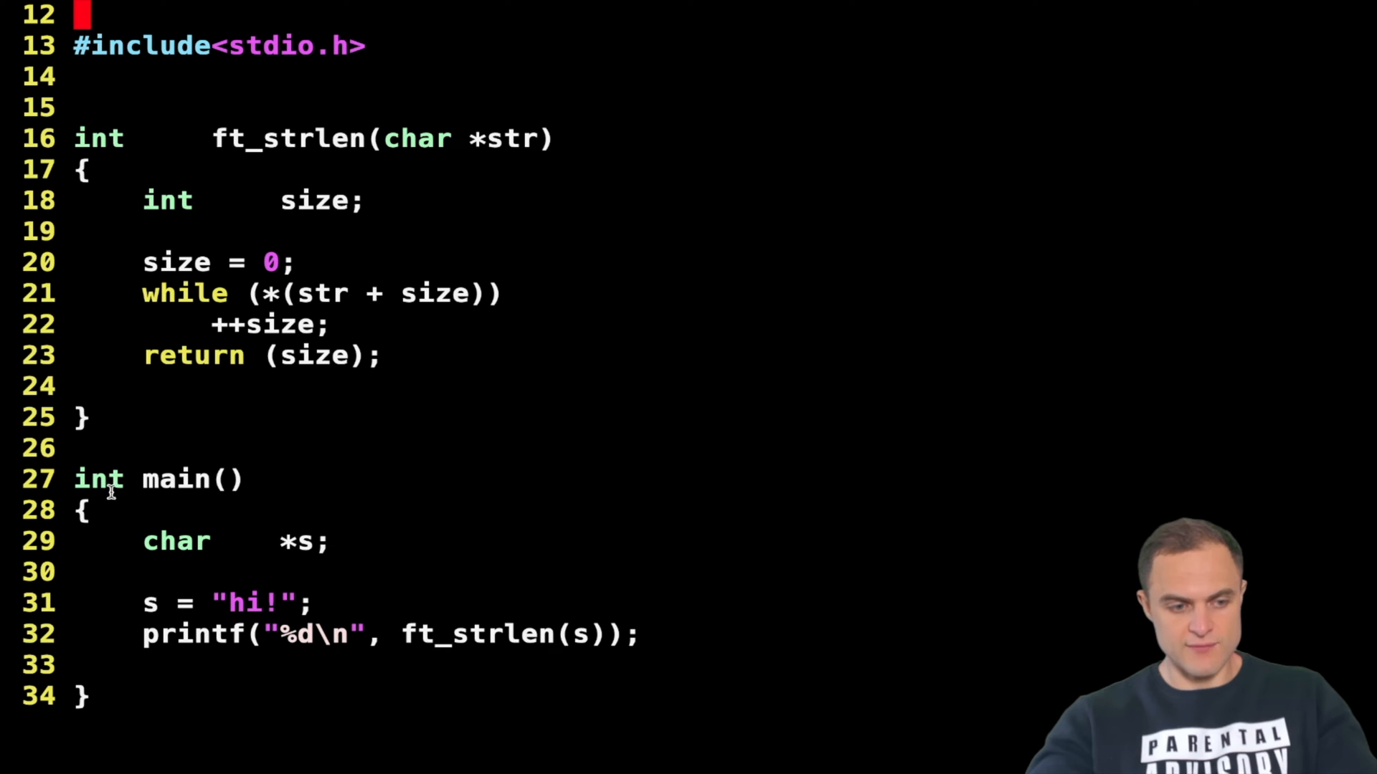
{"action": "mouse_move", "coordinate": [270, 559]}
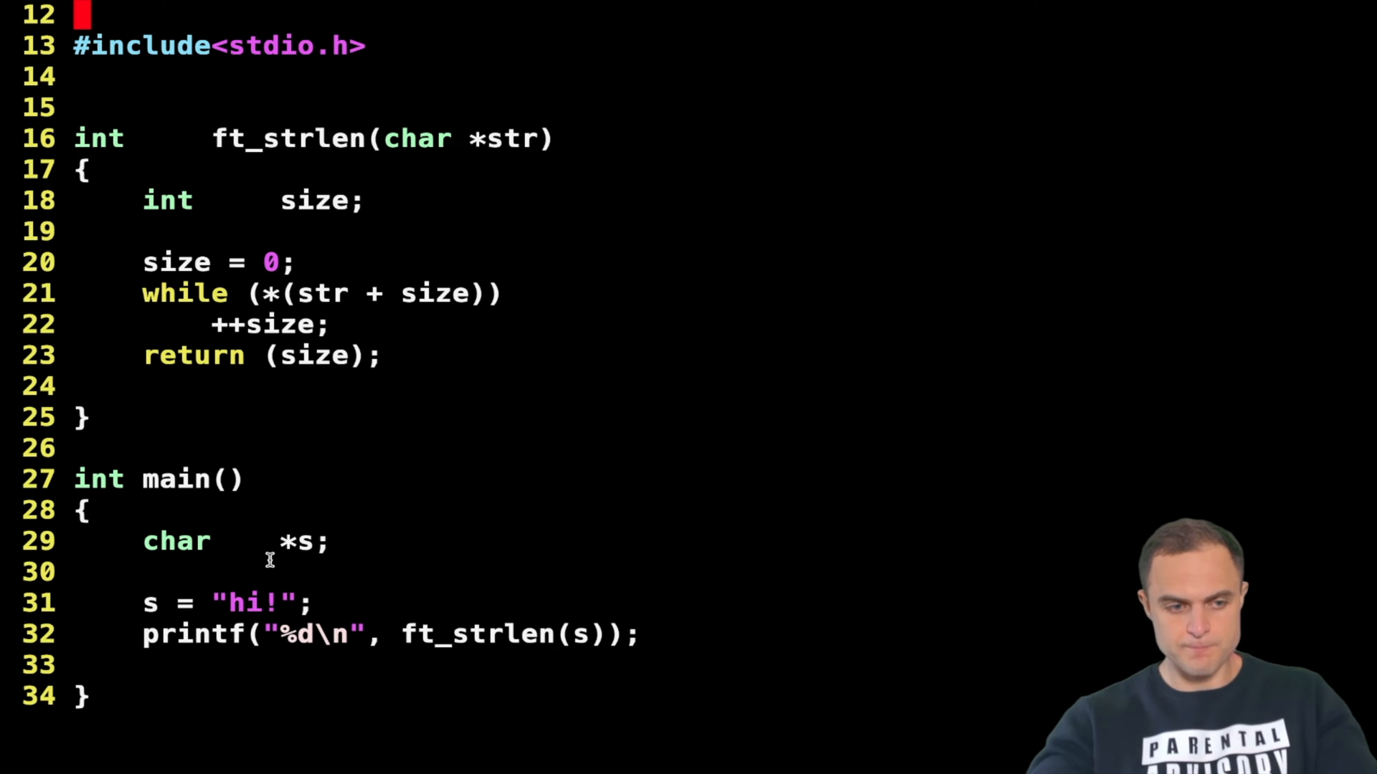
Review the recursive code, highlighting the str + size expression and the size condition variable.
{"action": "double_click", "coordinate": [287, 138]}
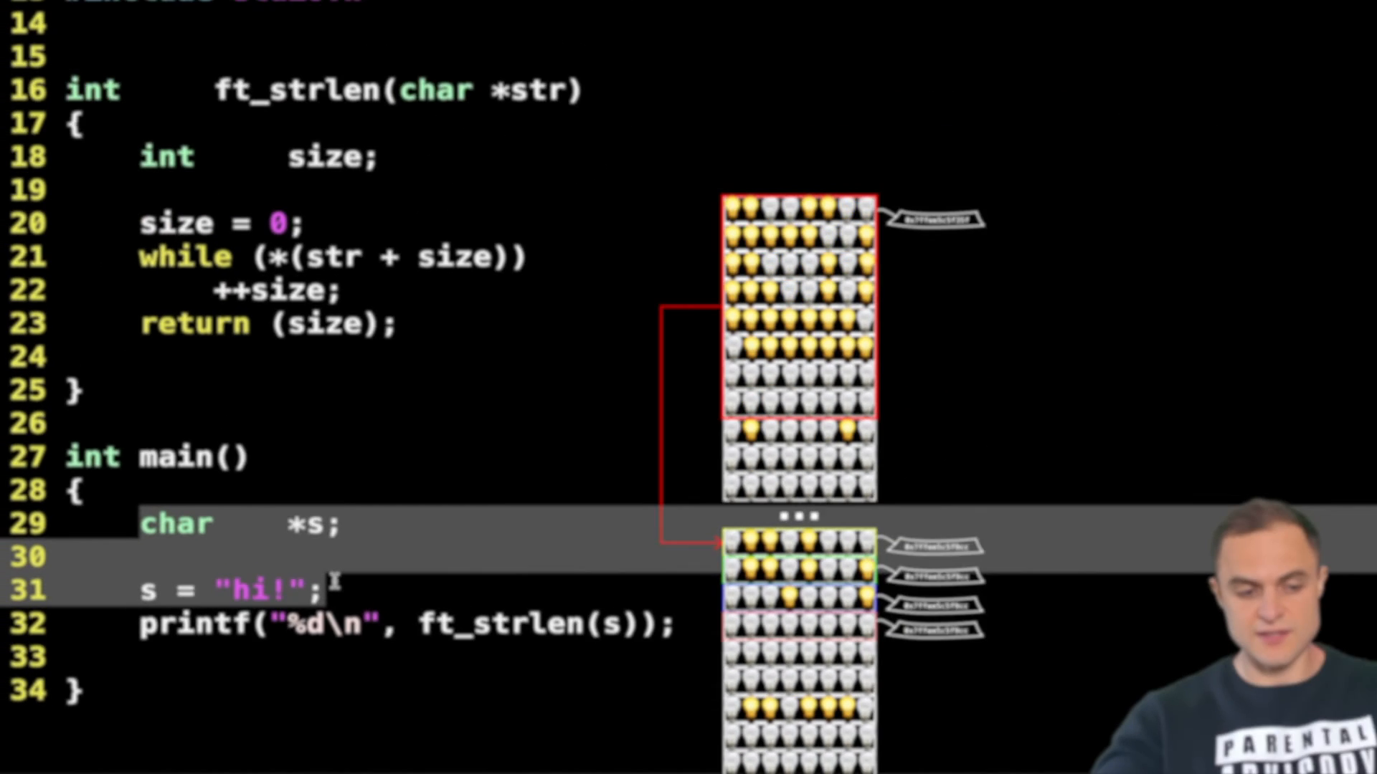
{"action": "scroll", "scroll_direction": "up", "scroll_amount": 3}
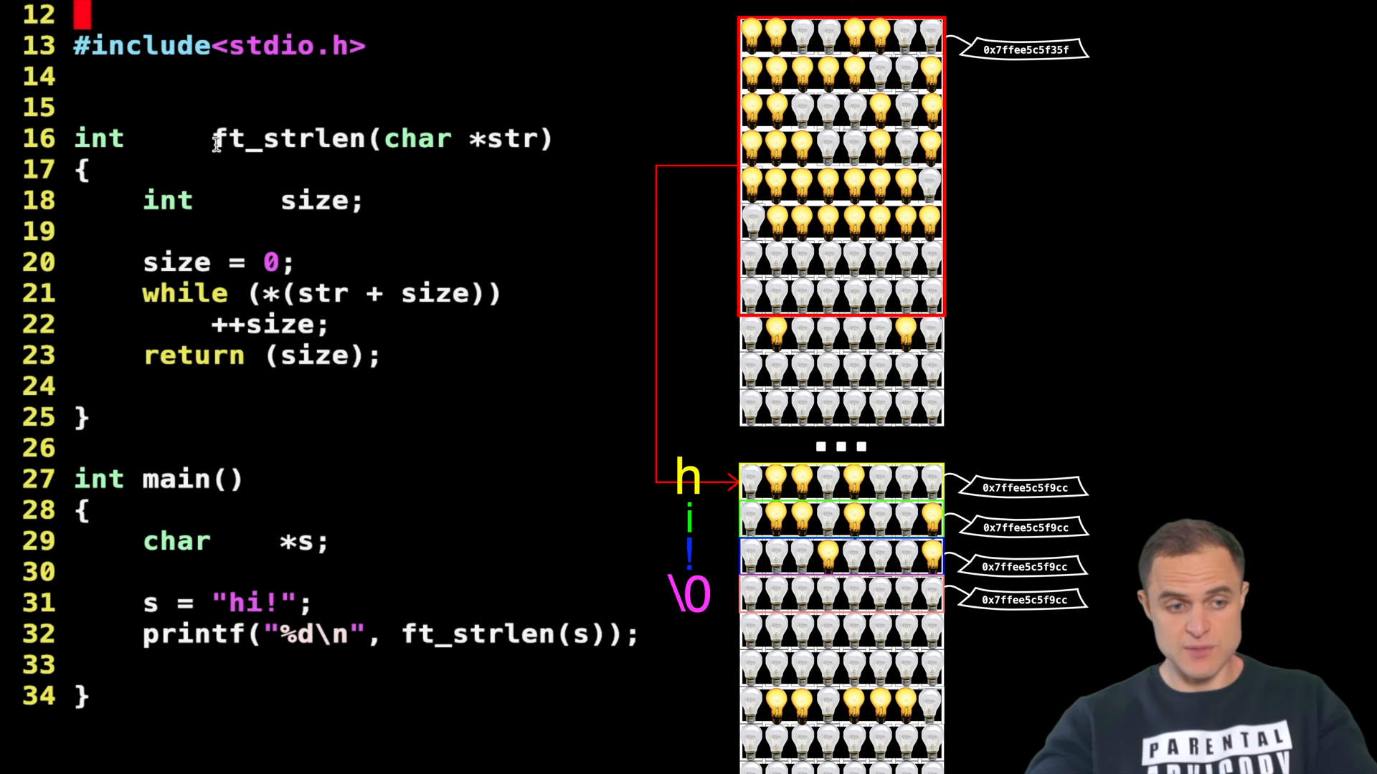
{"action": "double_click", "coordinate": [290, 138]}
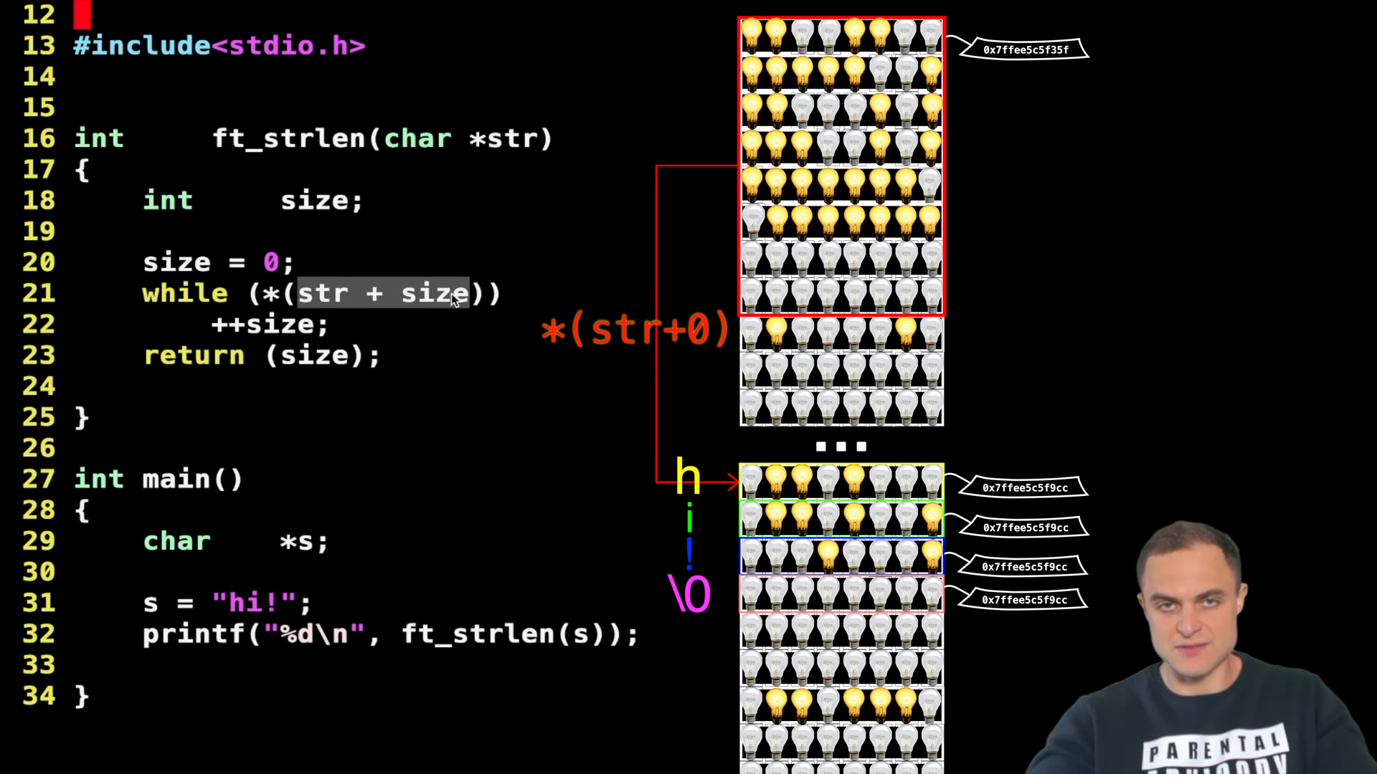
{"action": "mouse_move", "coordinate": [400, 303]}
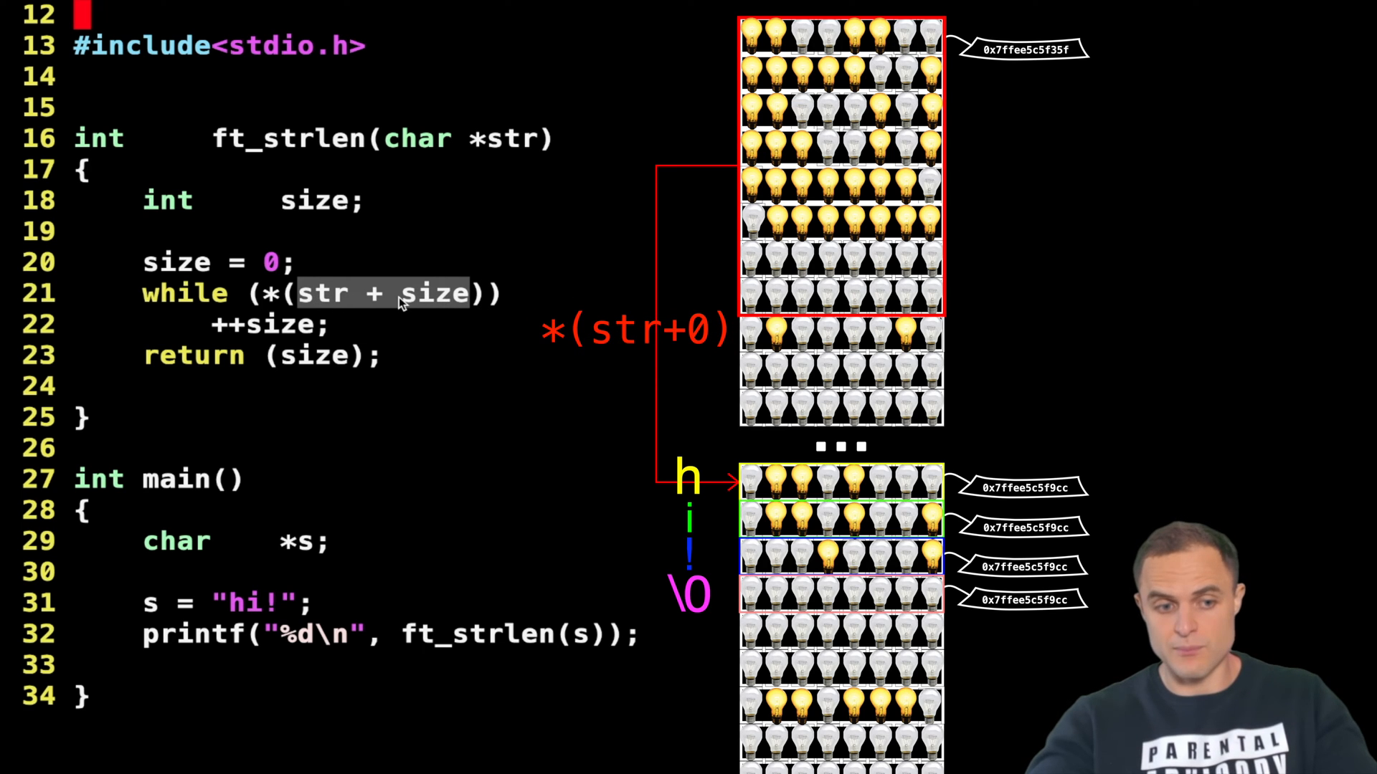
{"action": "mouse_move", "coordinate": [413, 298]}
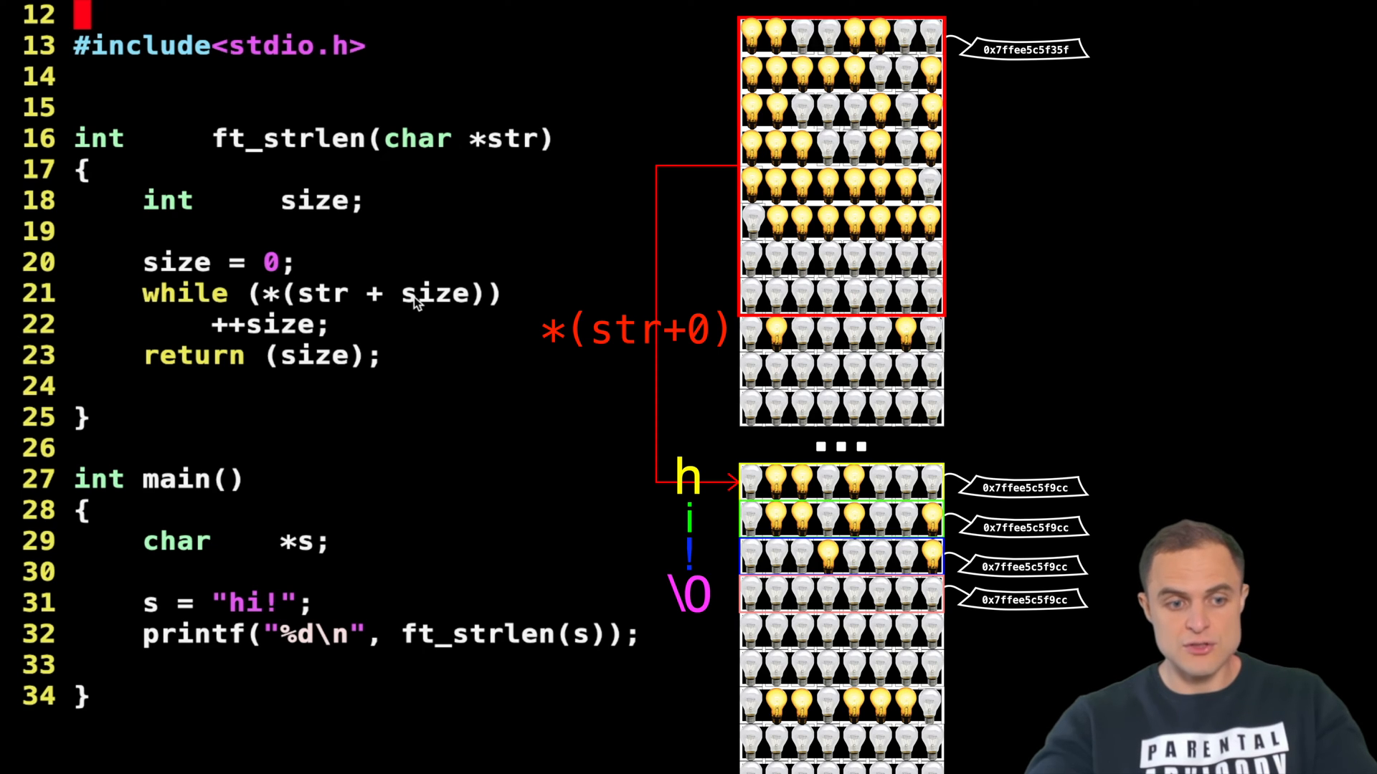
{"action": "double_click", "coordinate": [437, 293]}
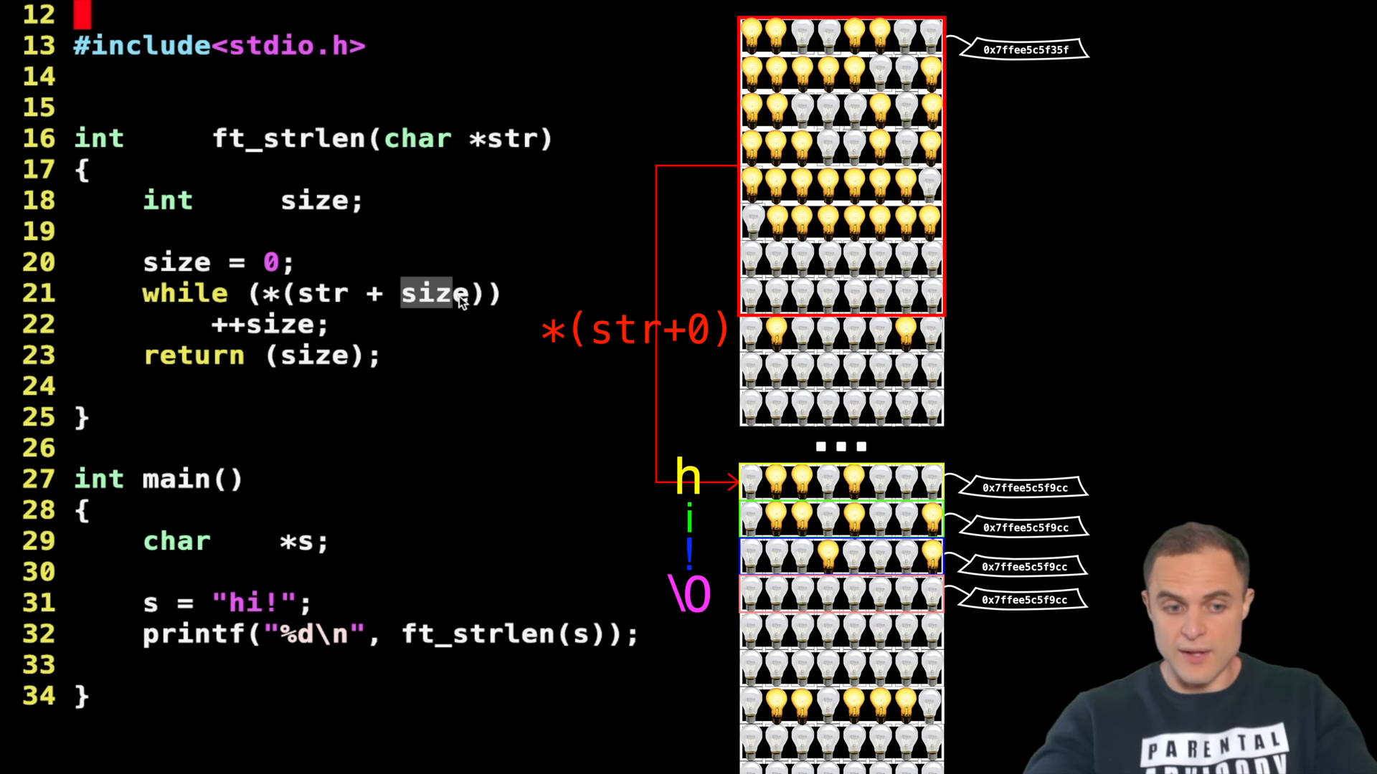
{"action": "mouse_move", "coordinate": [463, 296]}
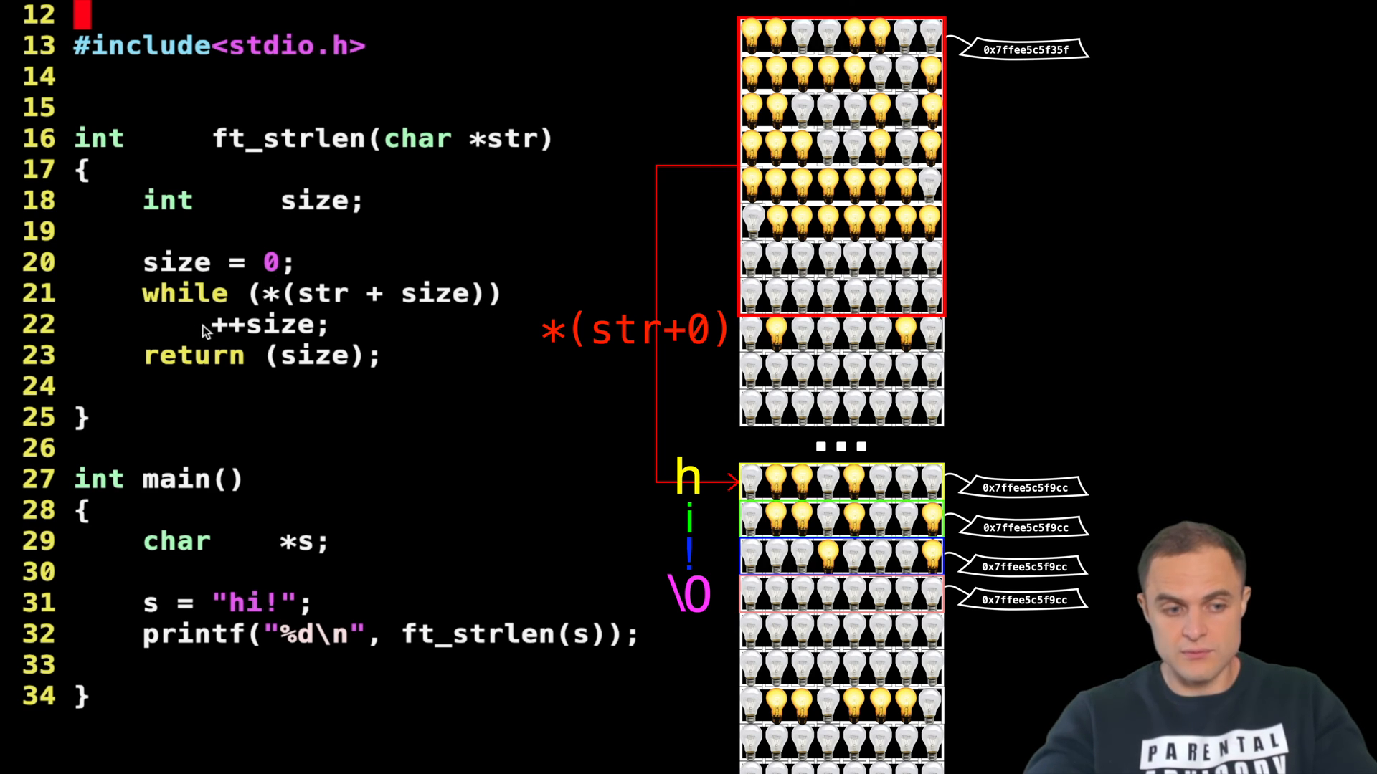
{"action": "double_click", "coordinate": [264, 324]}
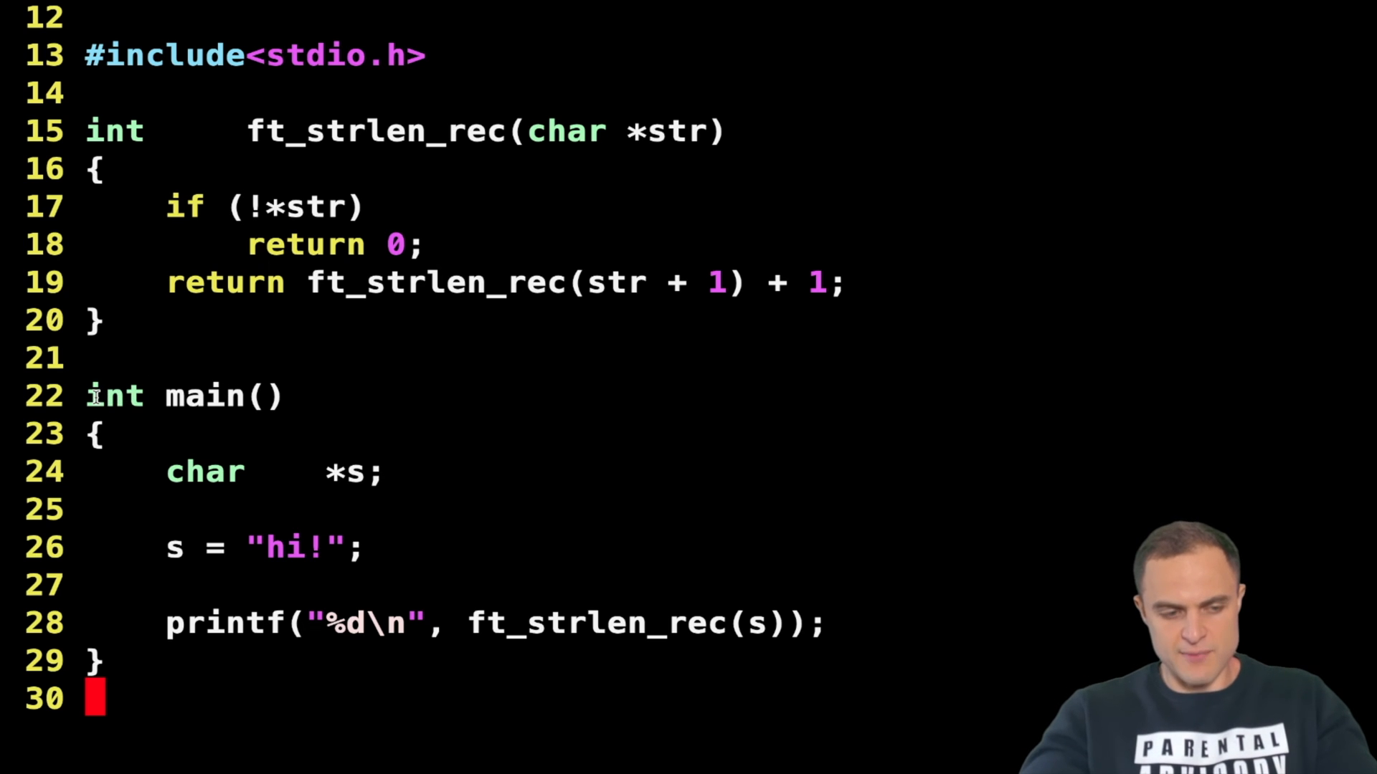
{"action": "mouse_move", "coordinate": [183, 459]}
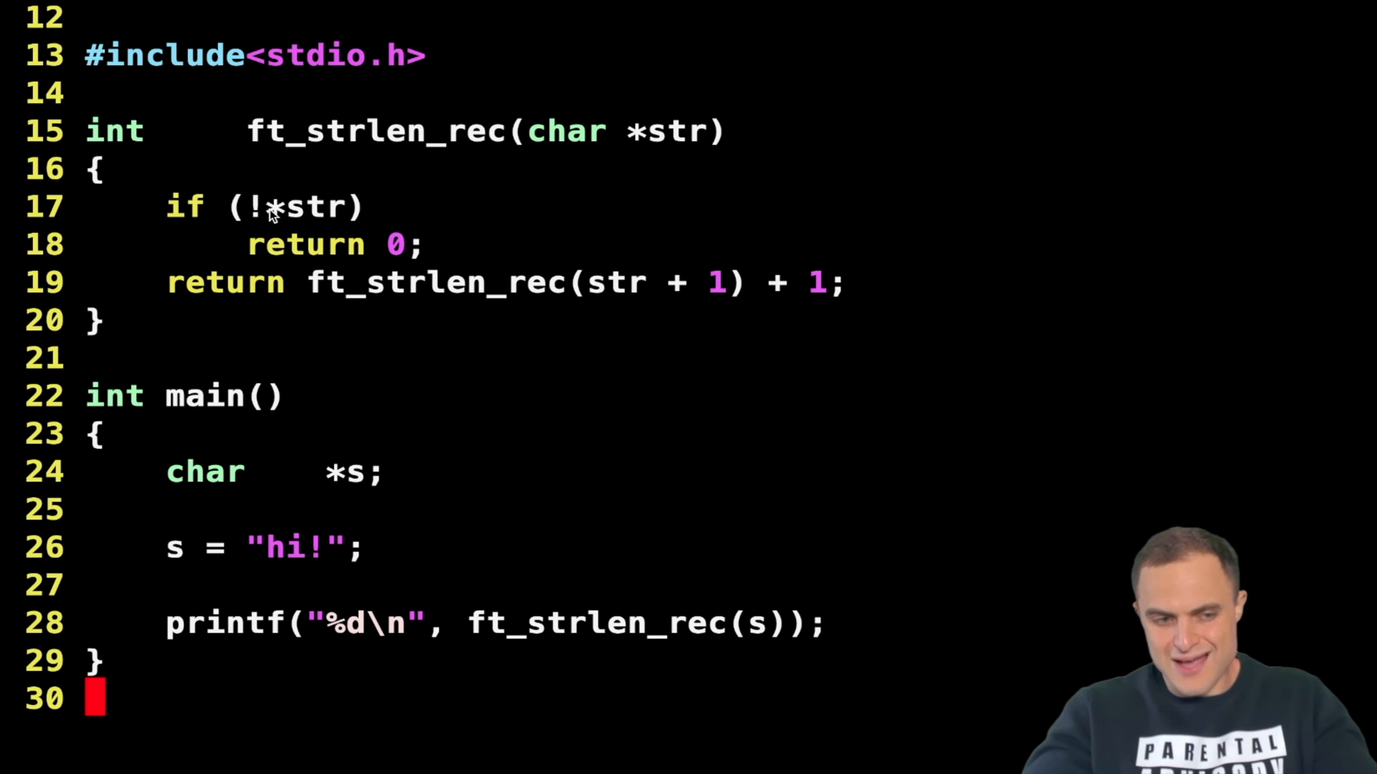
Highlight the !*str base-case condition and the *str dereference in the code.
{"action": "double_click", "coordinate": [302, 207]}
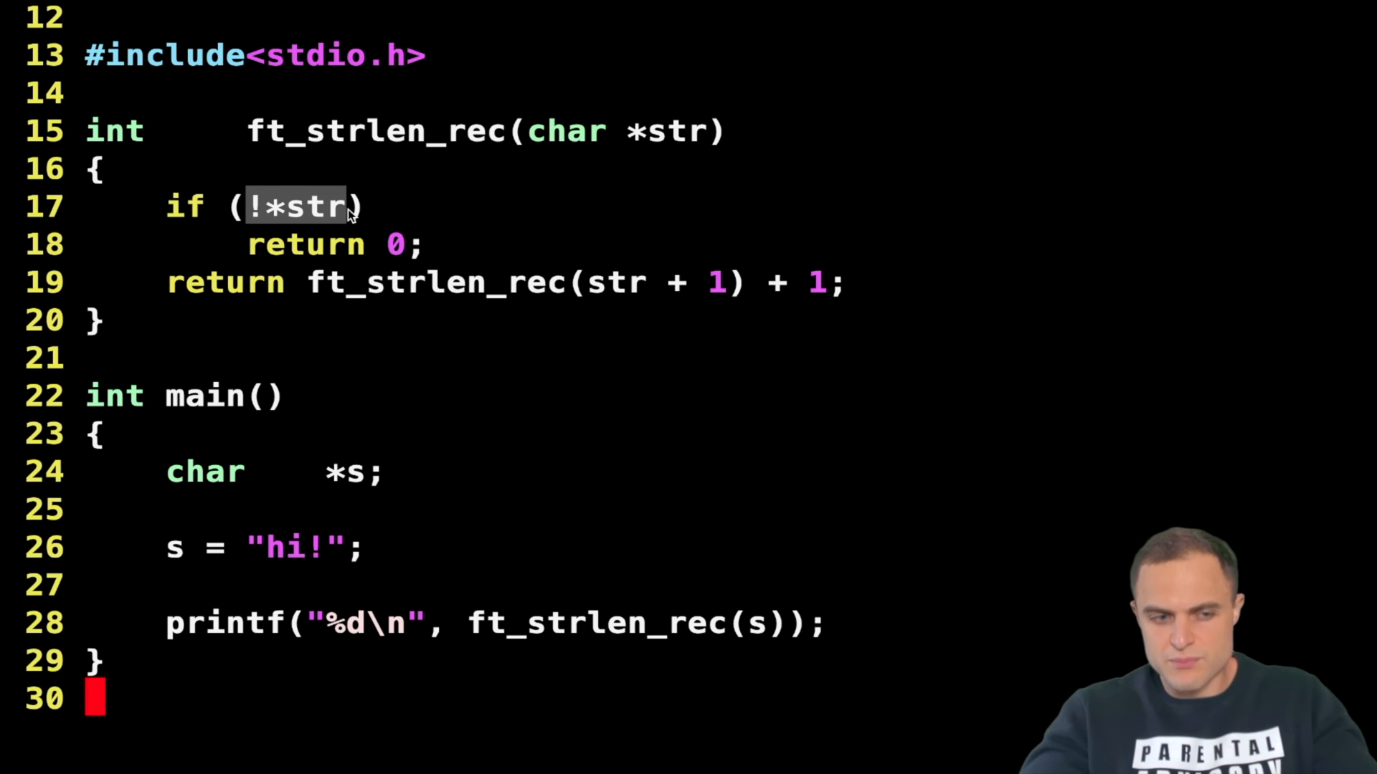
{"action": "left_click", "coordinate": [298, 205]}
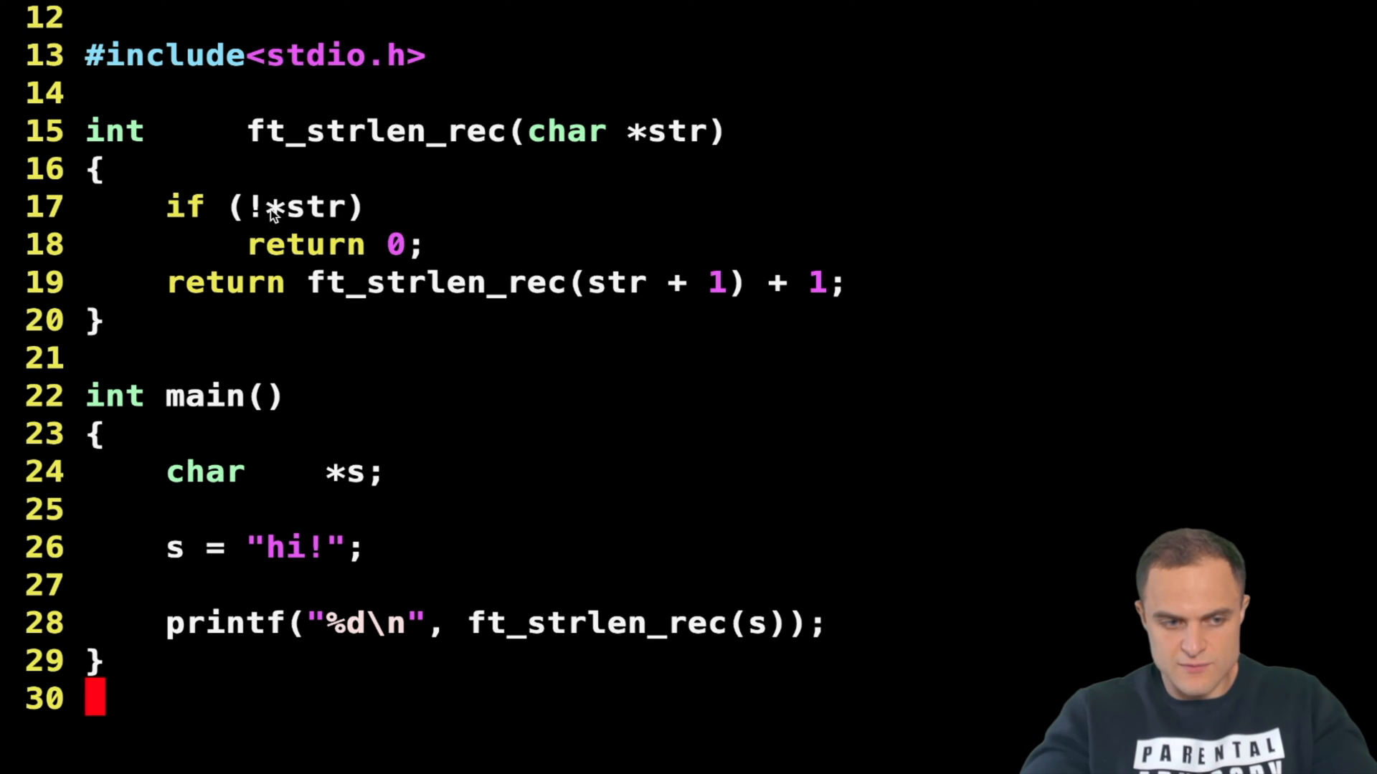
{"action": "double_click", "coordinate": [316, 207]}
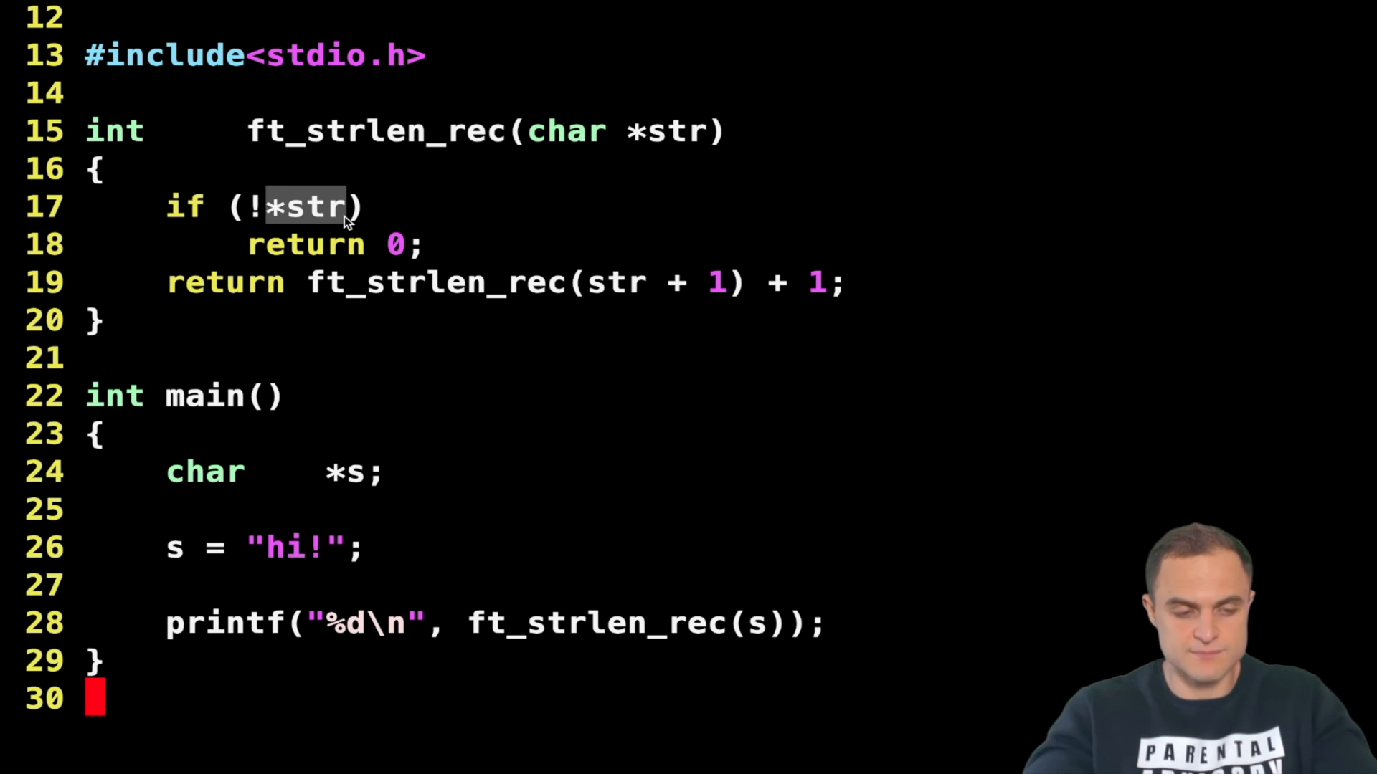
{"action": "mouse_move", "coordinate": [162, 218]}
{"action": "type", "text": "gcc"}
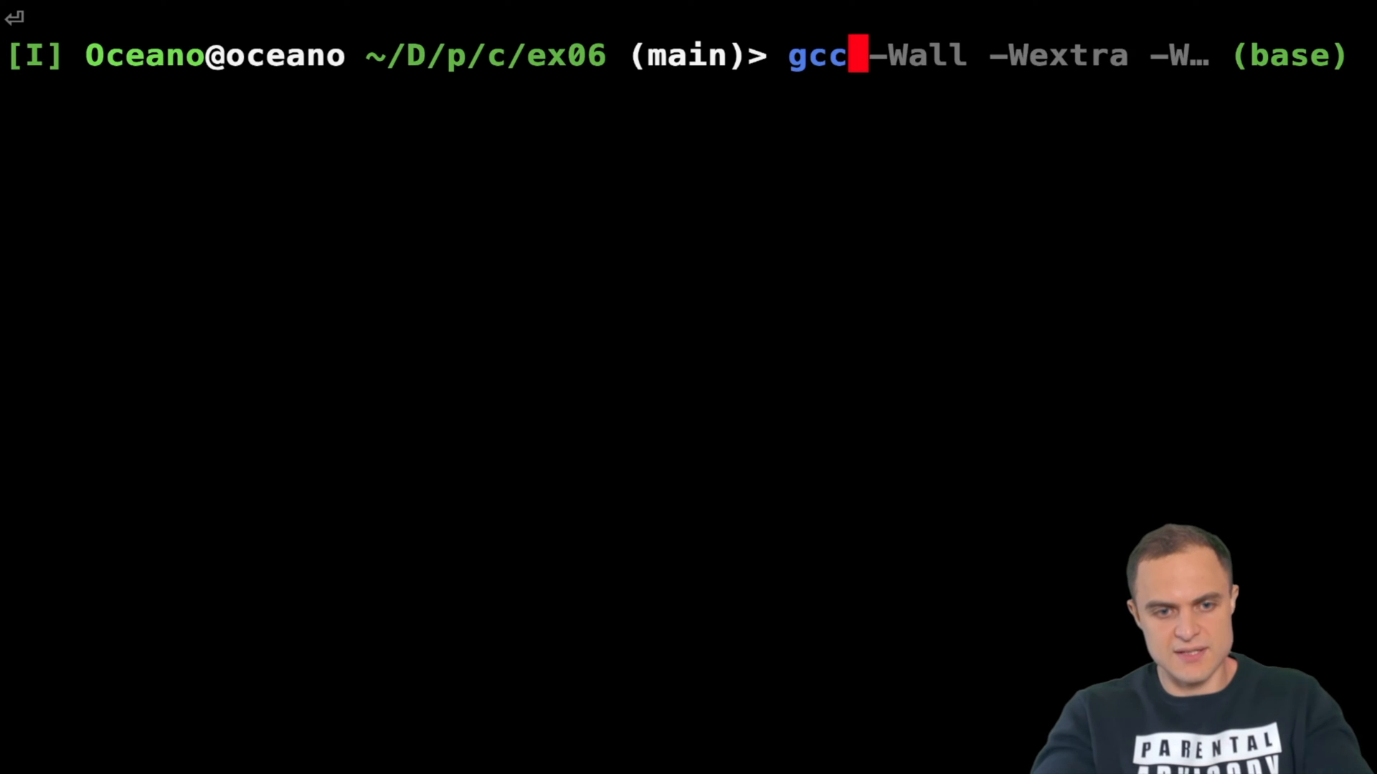
Compile with gcc -Wall -Wextra -Werror ft_strlen.c, run it, and open the C Tutor search result.
{"action": "type", "text": "-Werror ft_strlen.c"}
{"action": "type", "text": "./a.out"}
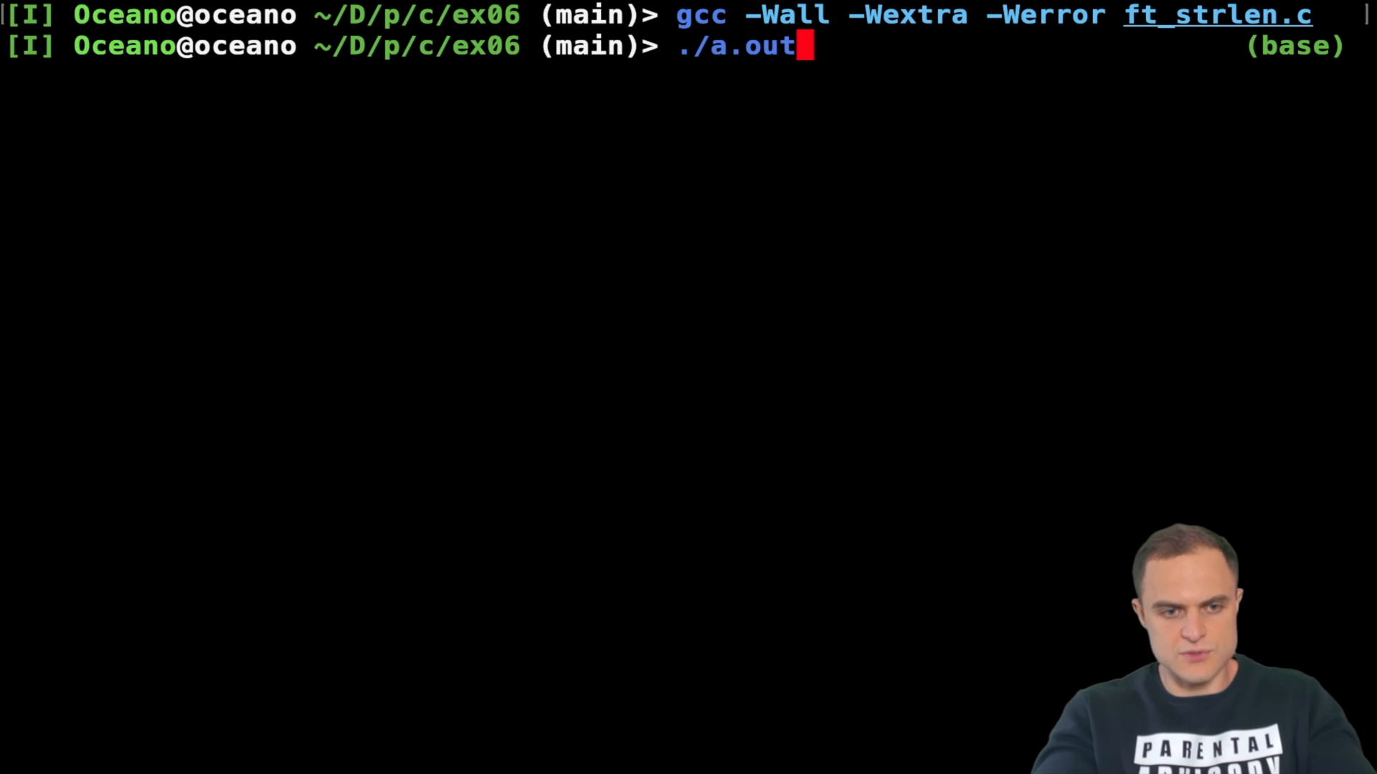
{"action": "key", "text": "Return"}
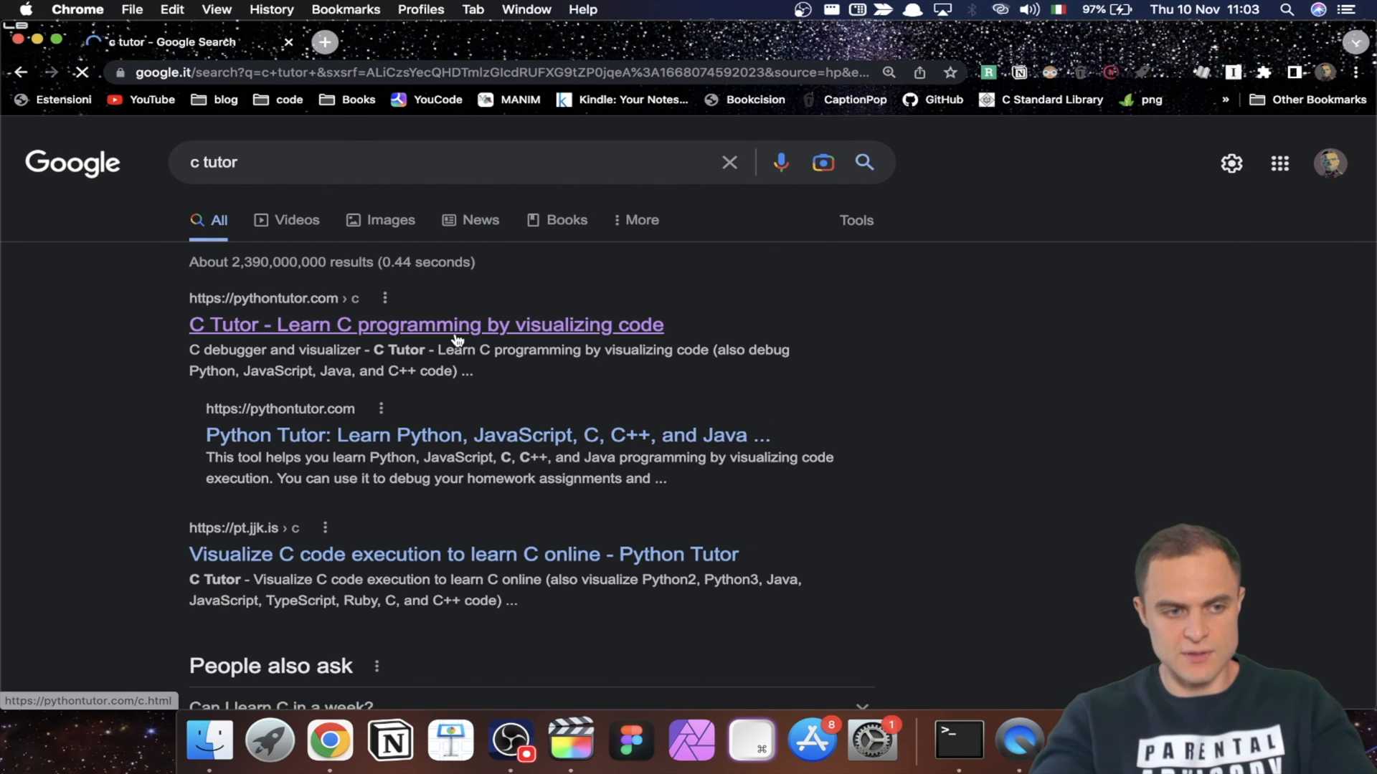
{"action": "left_click", "coordinate": [426, 325]}
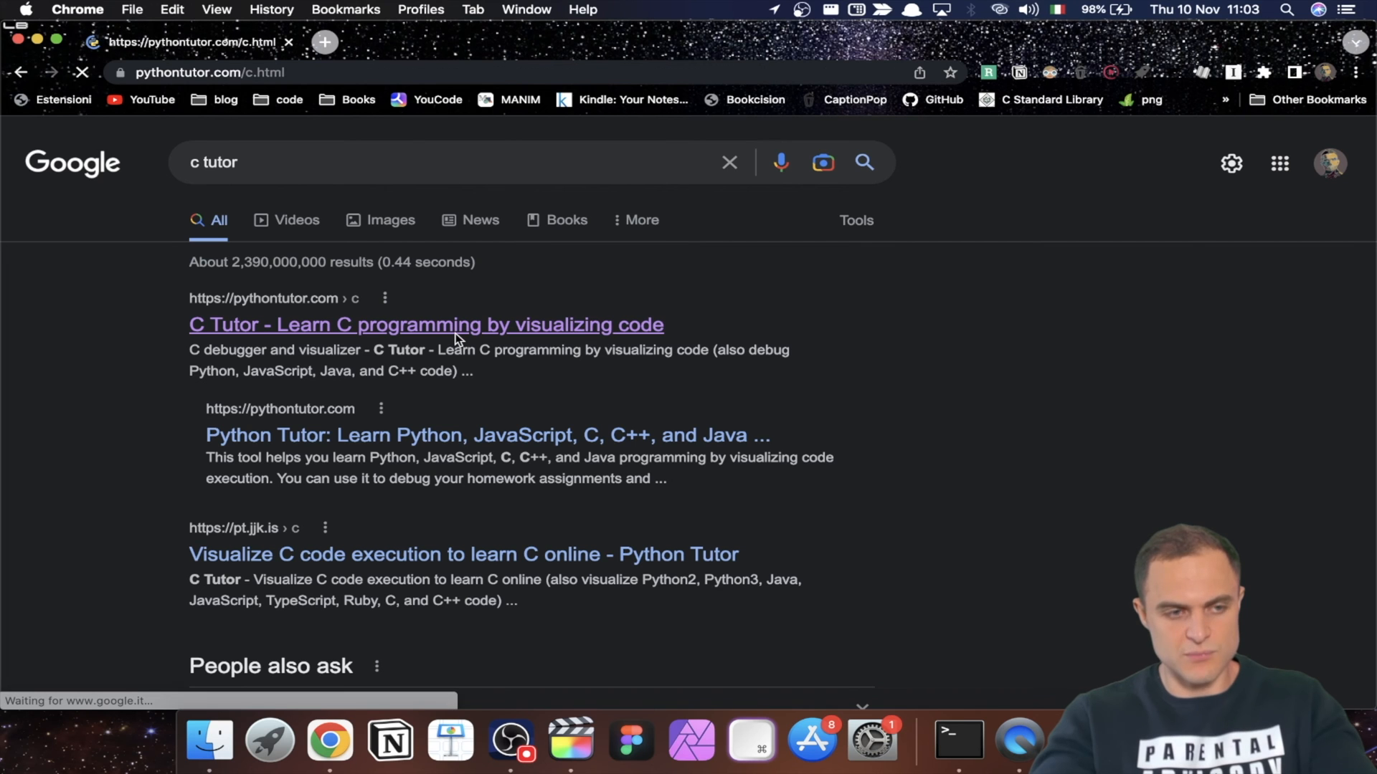
{"action": "left_click", "coordinate": [426, 326]}
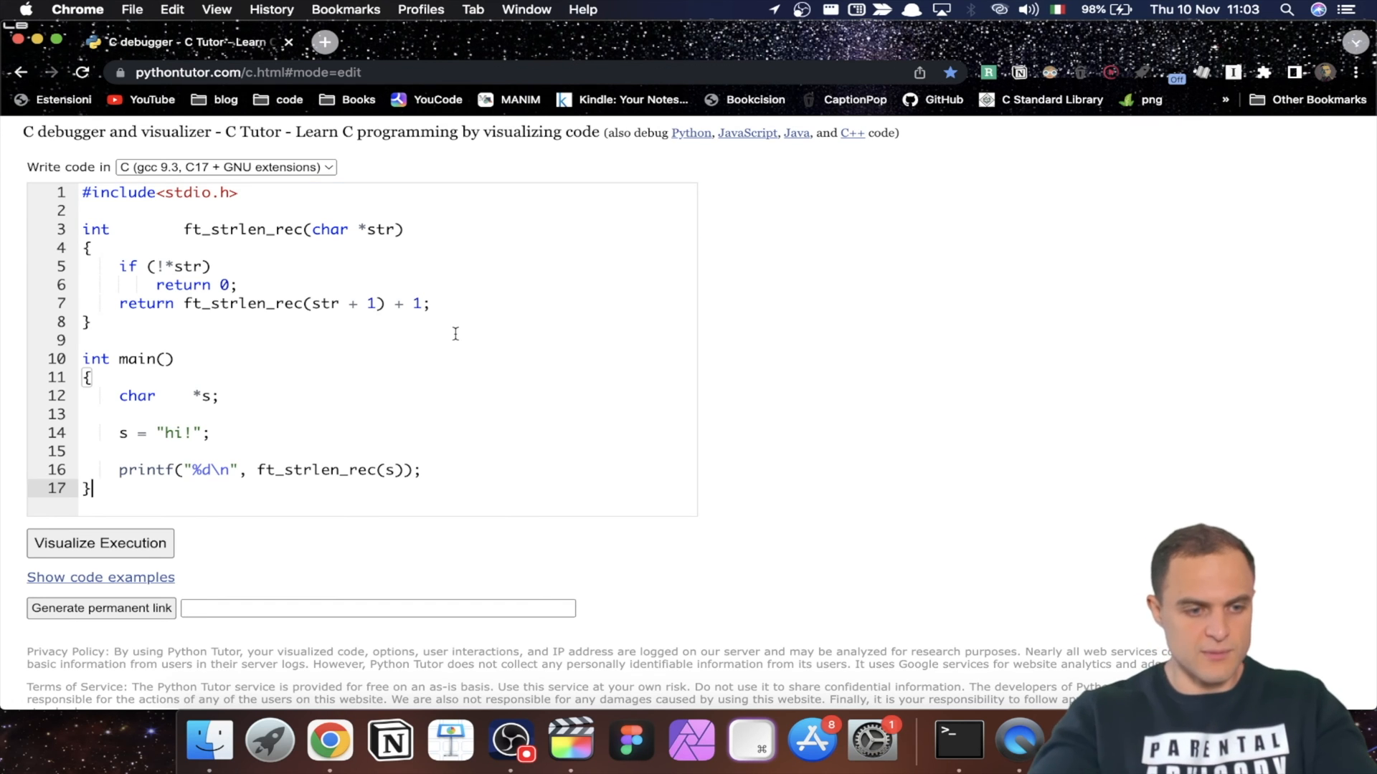
Visualize execution, stepping from main's "hi!" assignment into ft_strlen_rec up to its empty-string check.
{"action": "left_click", "coordinate": [99, 542]}
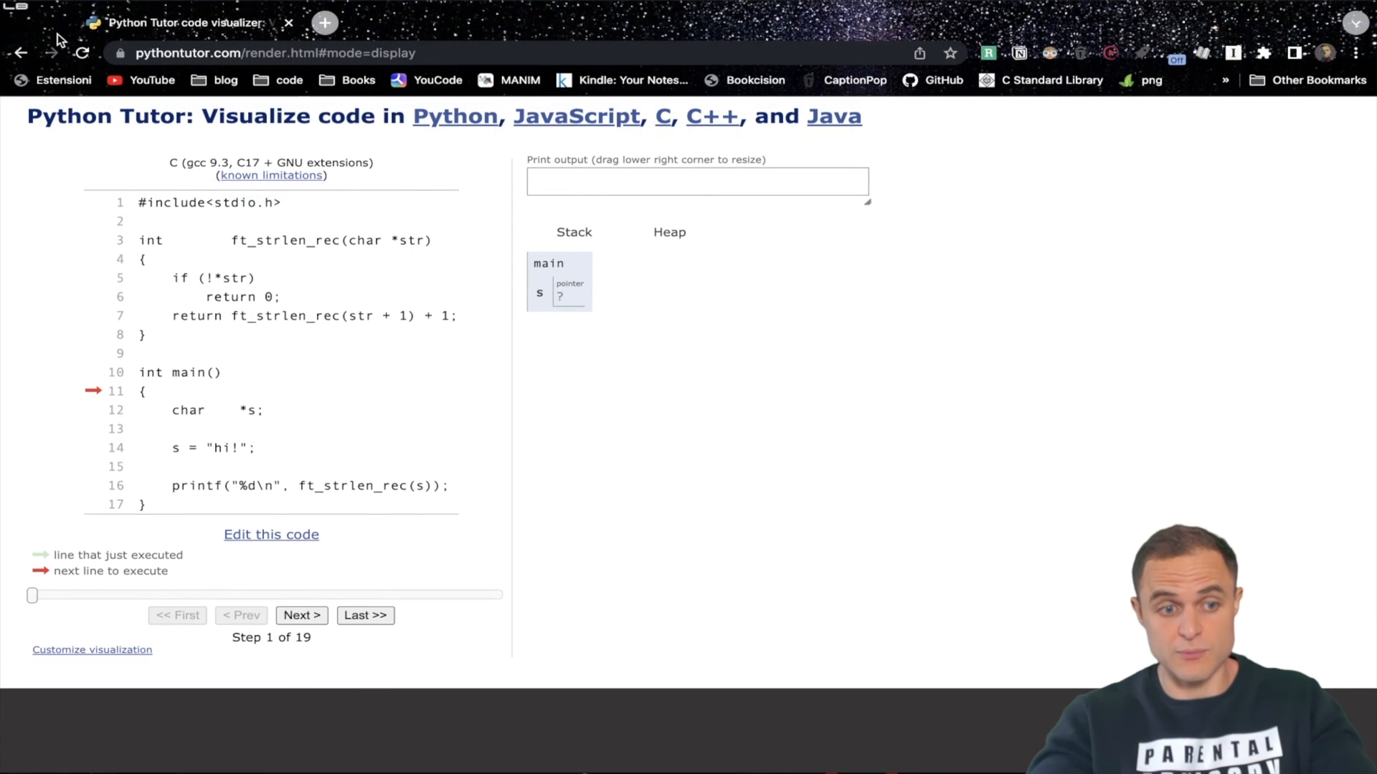
{"action": "left_click", "coordinate": [299, 616]}
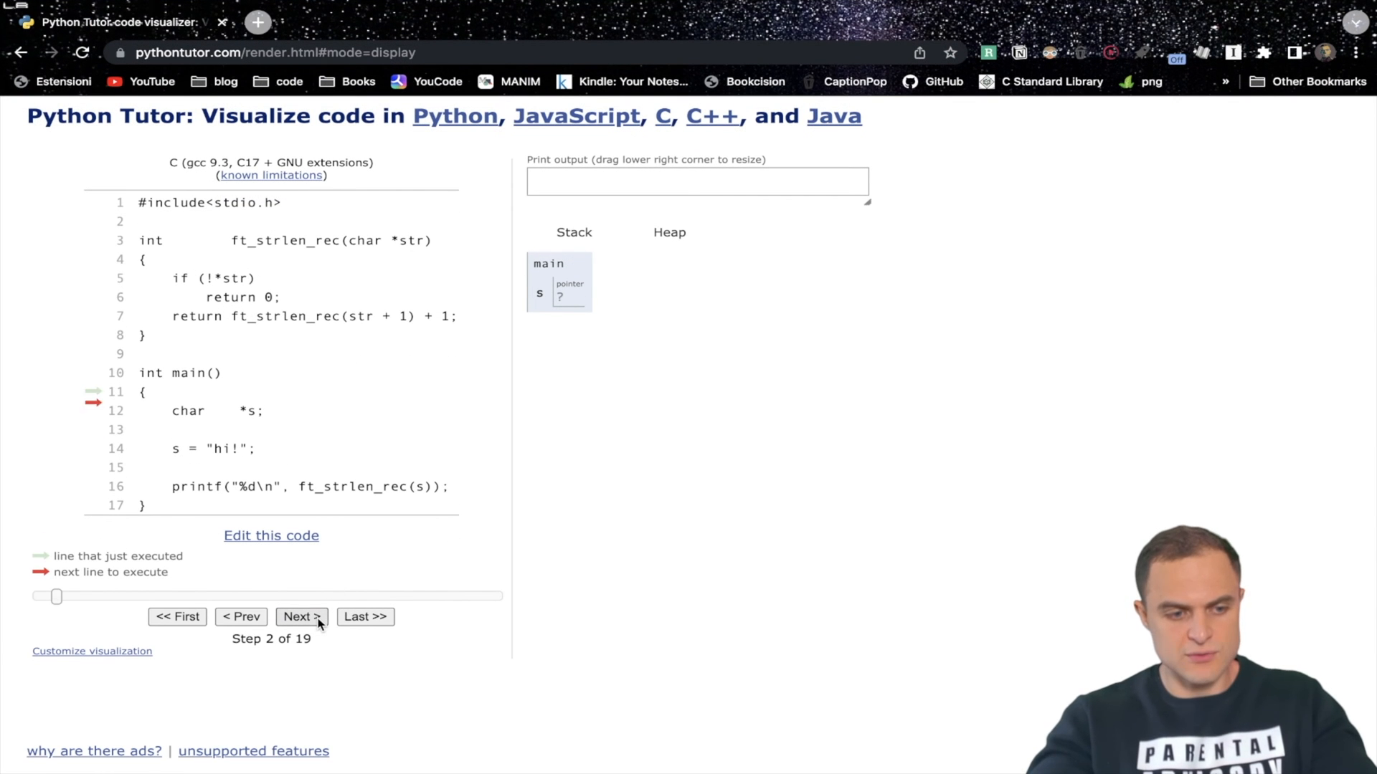
{"action": "left_click", "coordinate": [301, 617]}
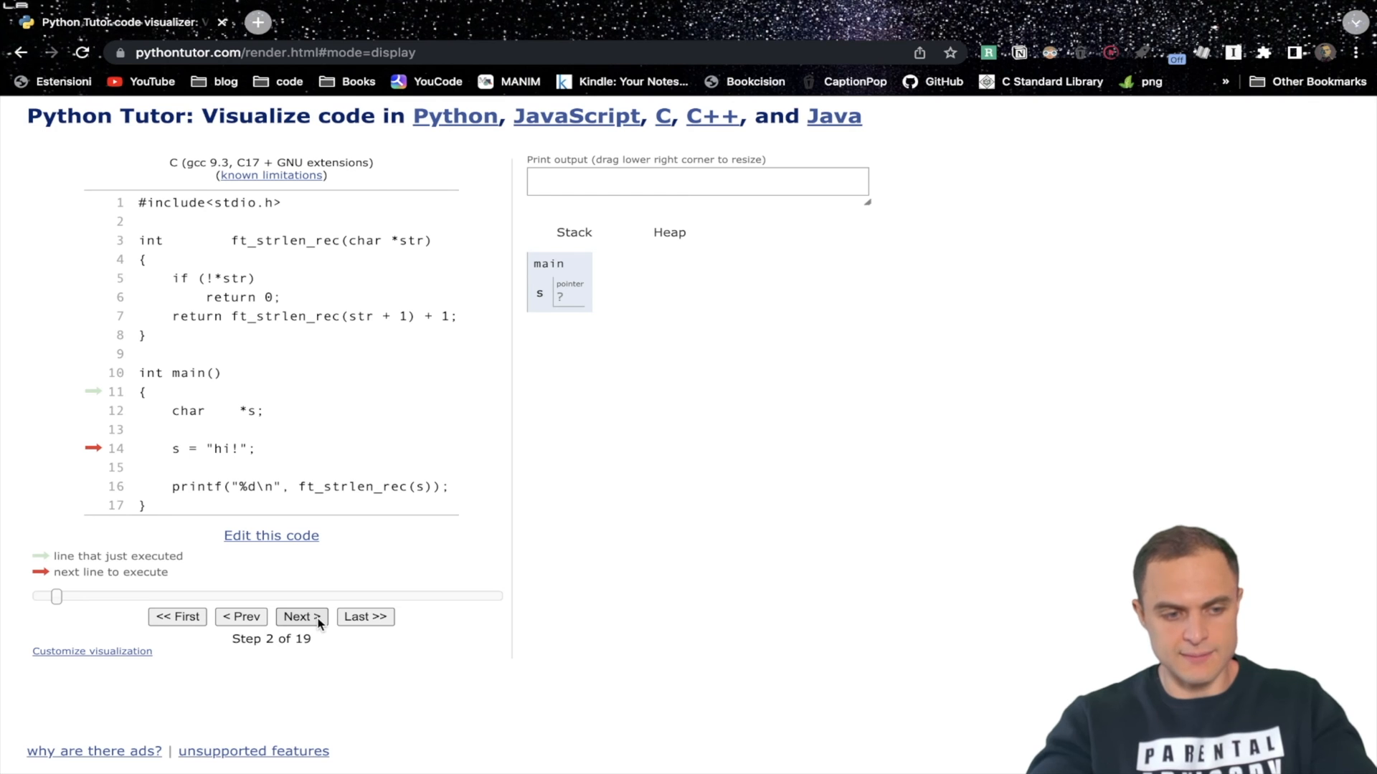
{"action": "left_click", "coordinate": [301, 617]}
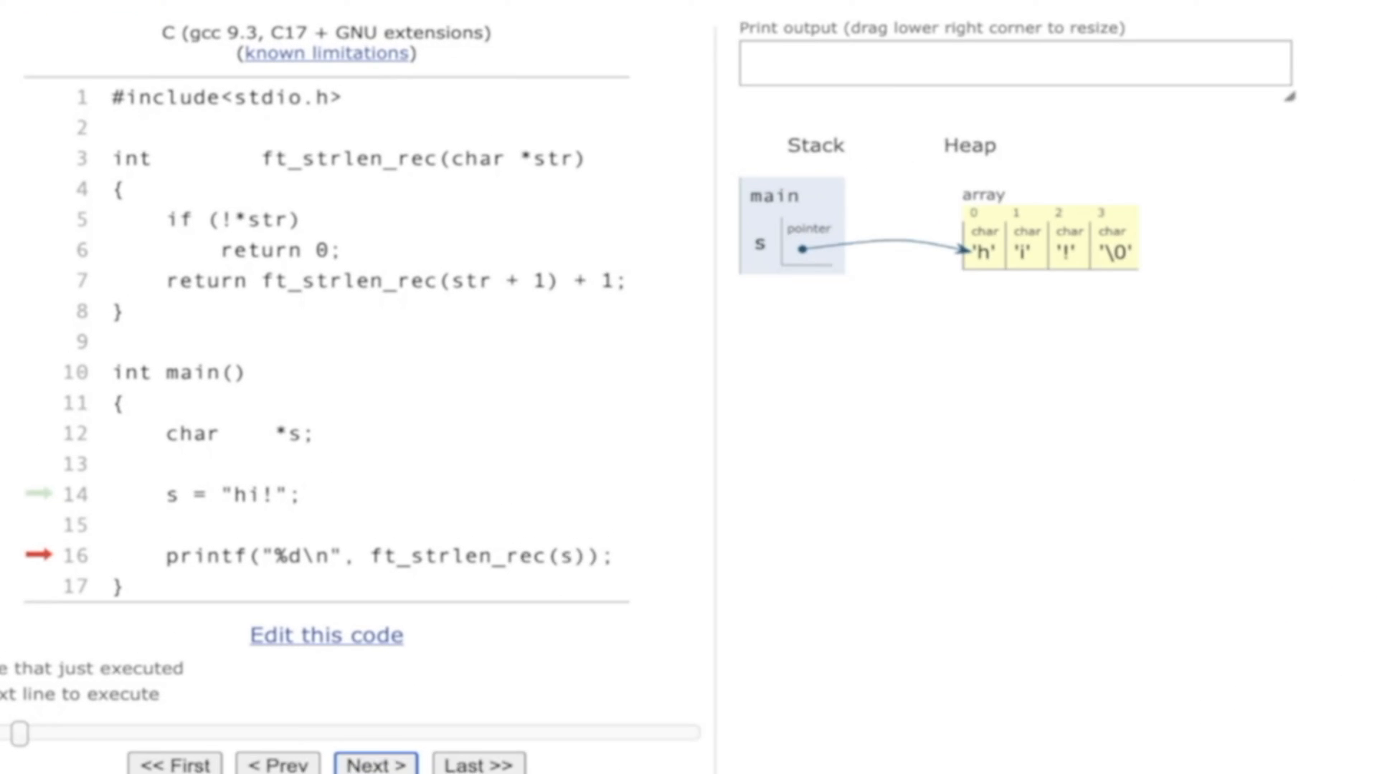
{"action": "left_click", "coordinate": [376, 764]}
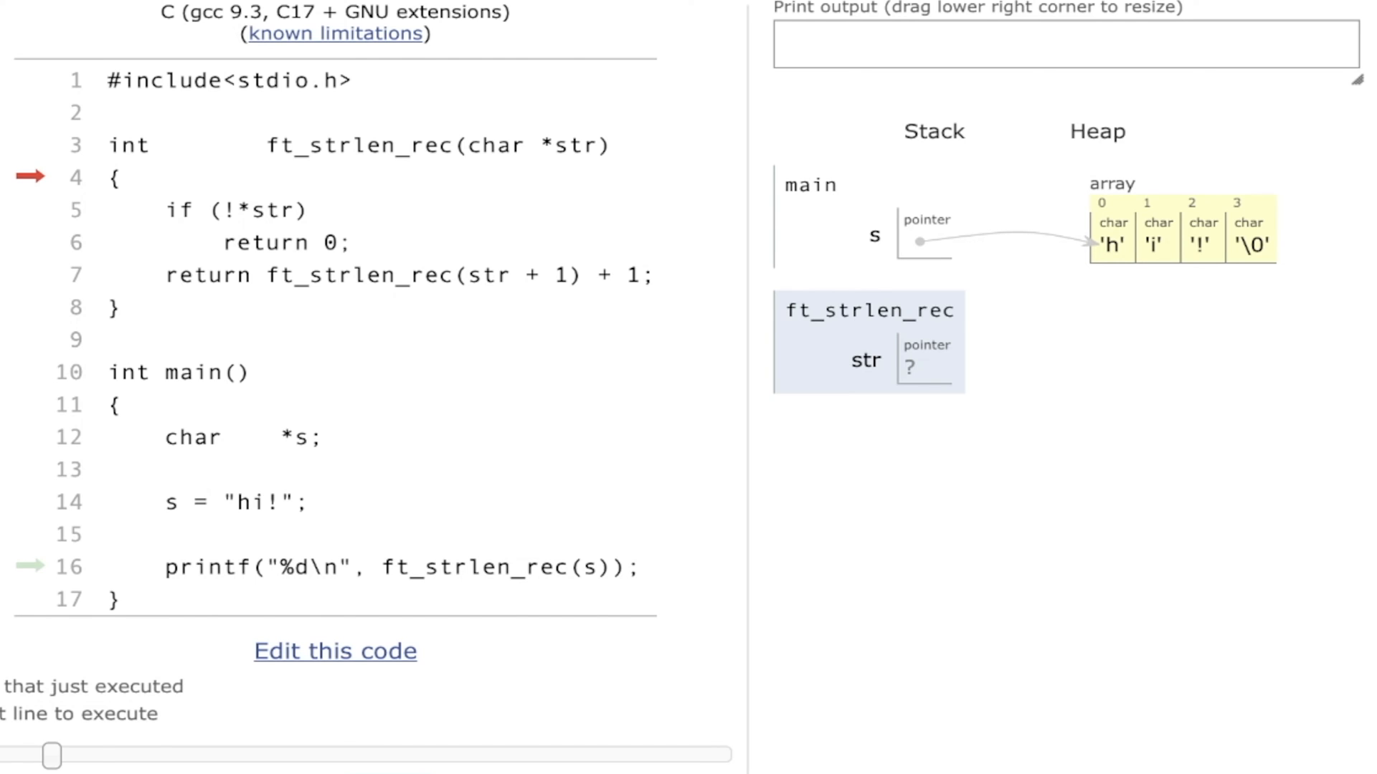
{"action": "left_click", "coordinate": [95, 756]}
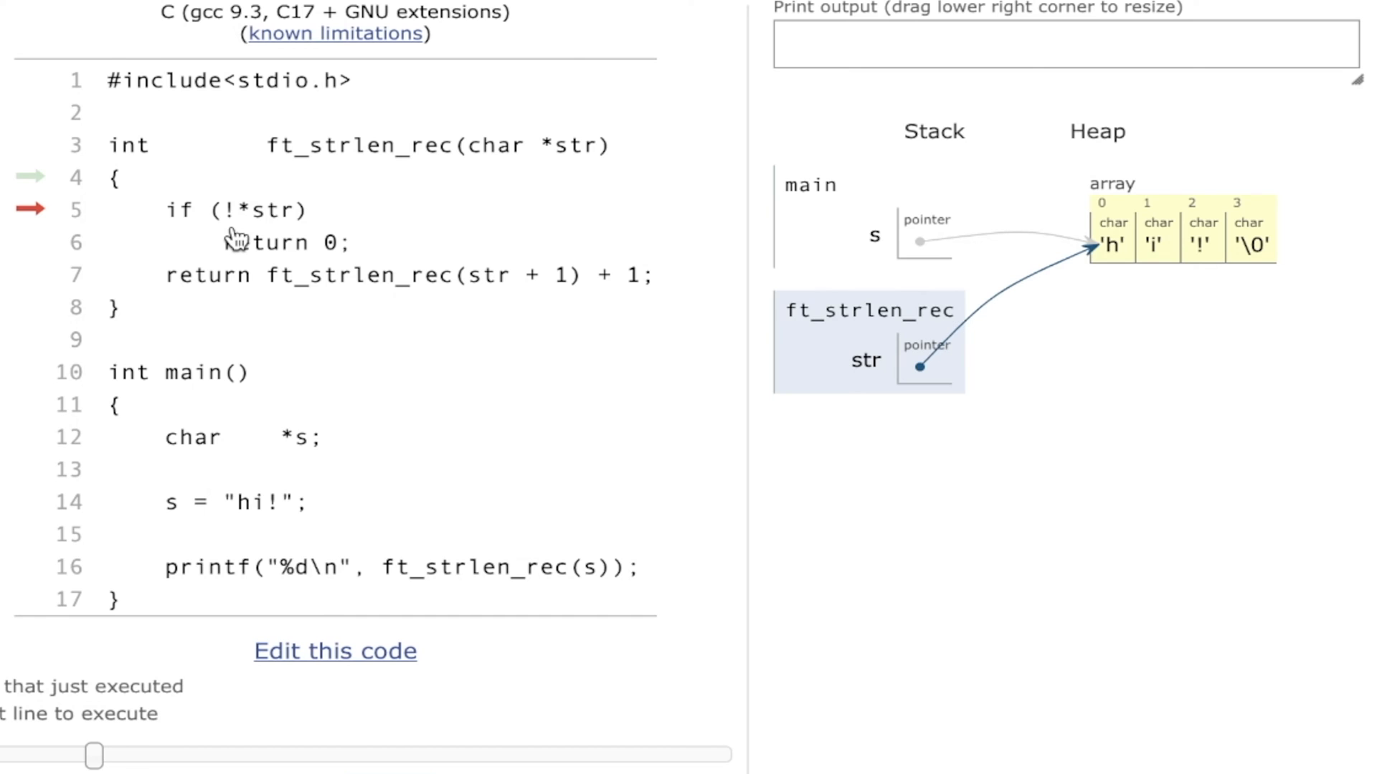
{"action": "mouse_move", "coordinate": [935, 393]}
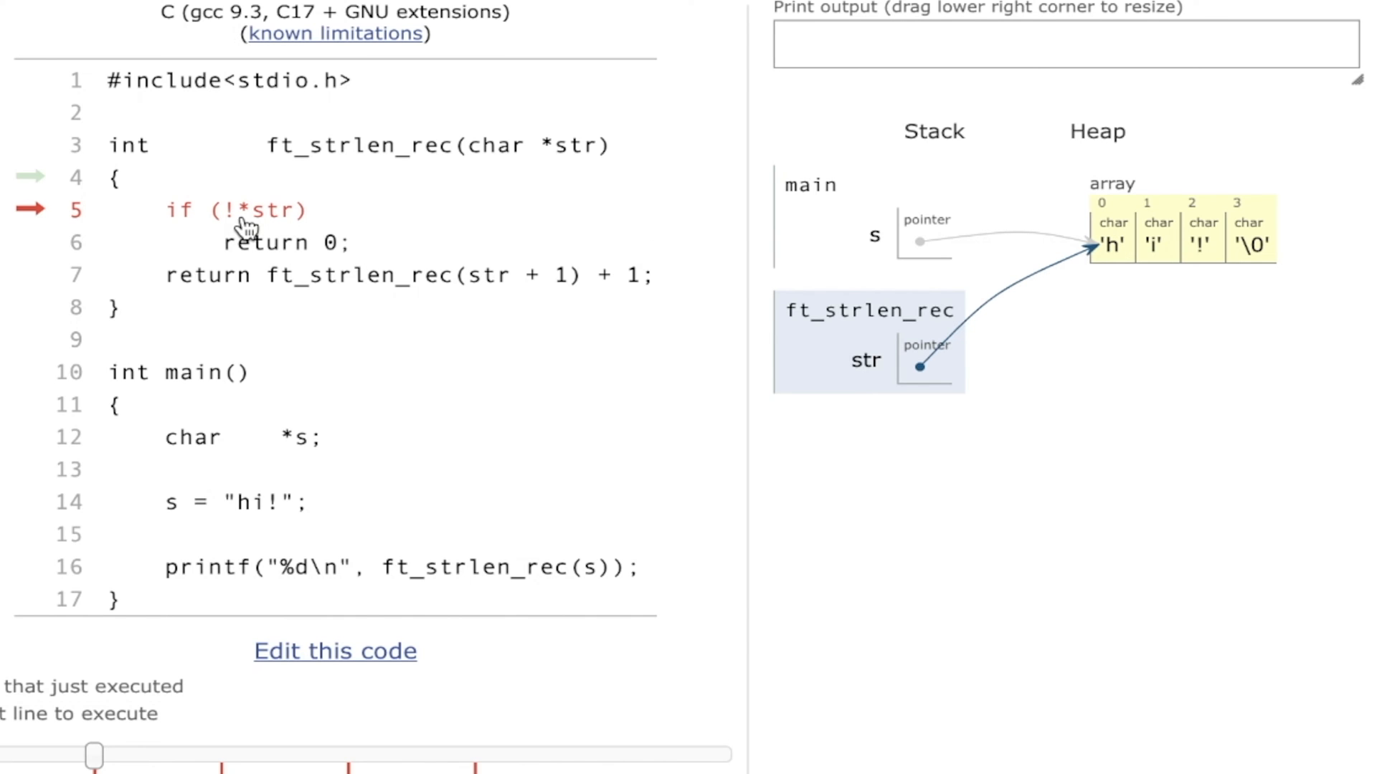
{"action": "mouse_move", "coordinate": [232, 237]}
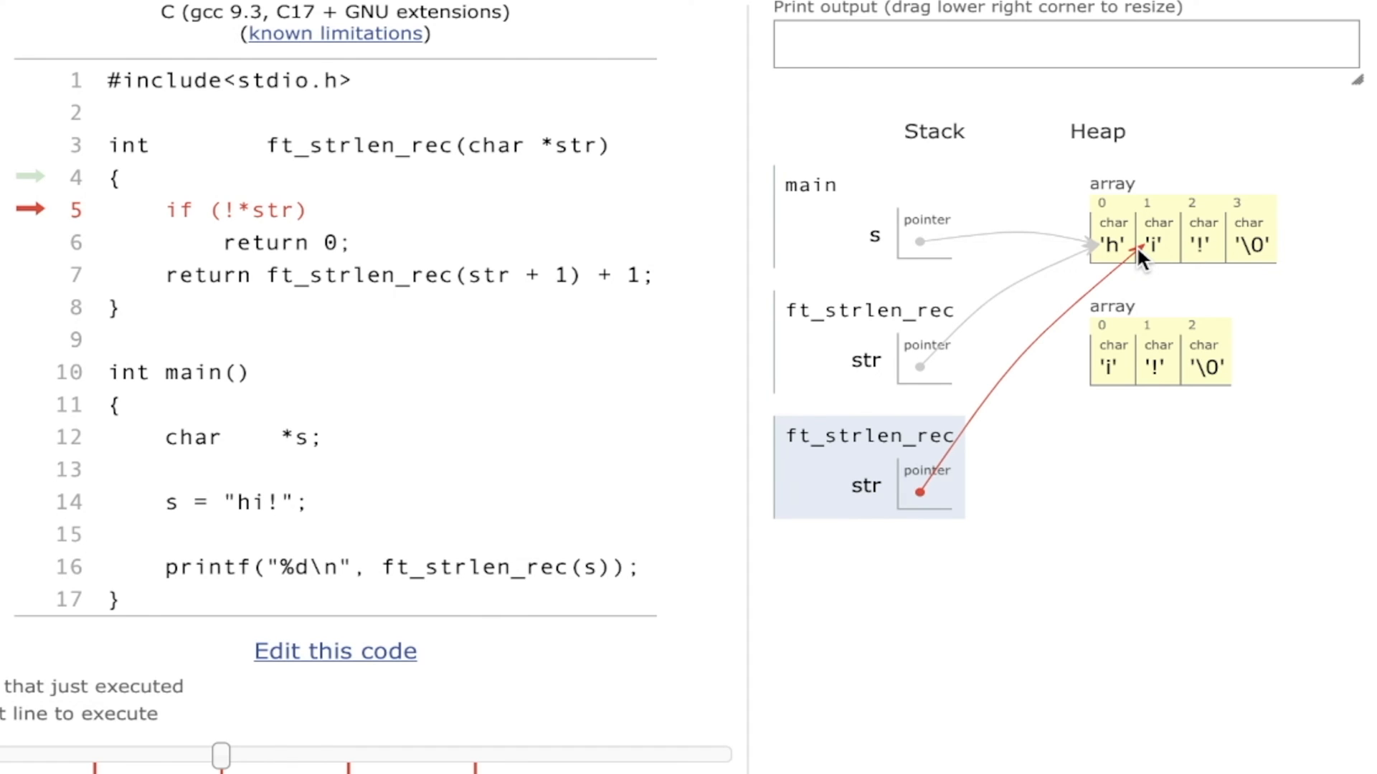
{"action": "mouse_move", "coordinate": [390, 728]}
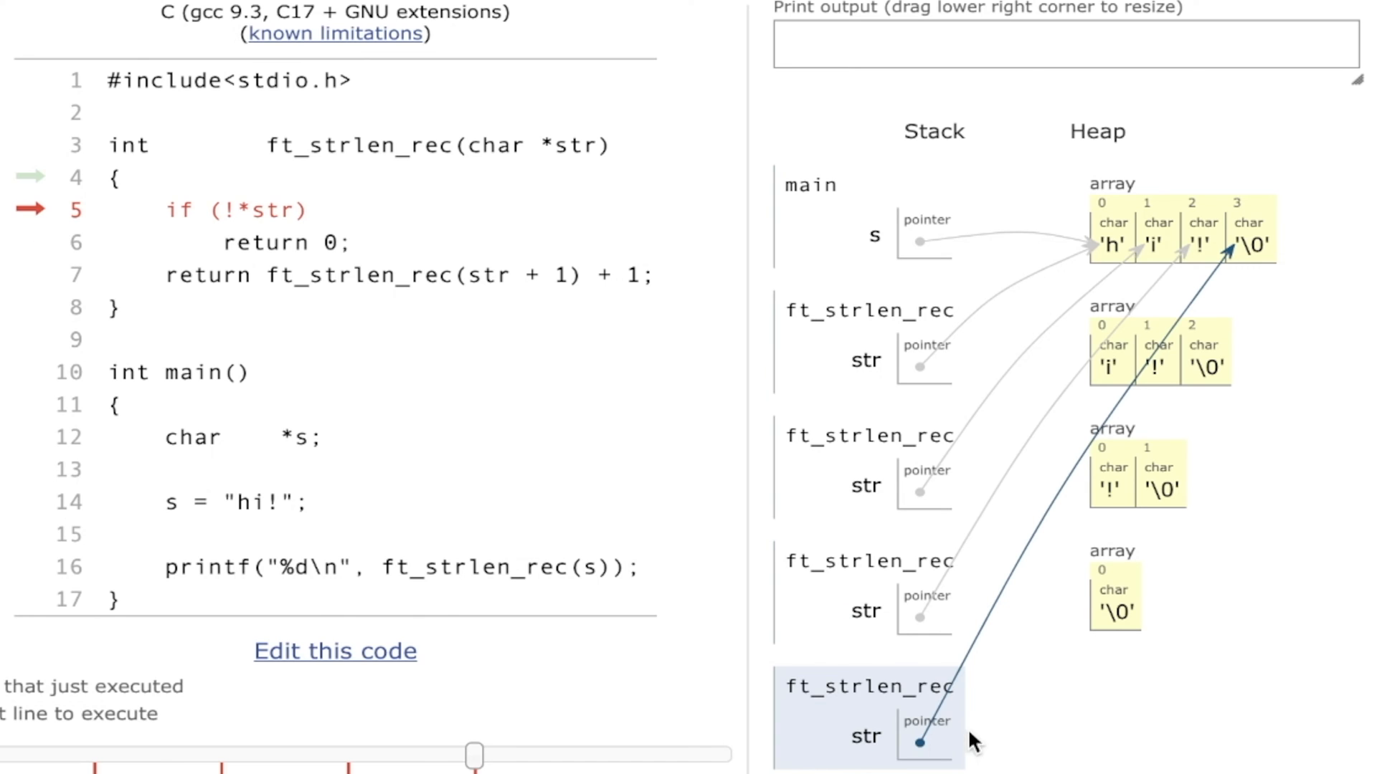
{"action": "mouse_move", "coordinate": [886, 744]}
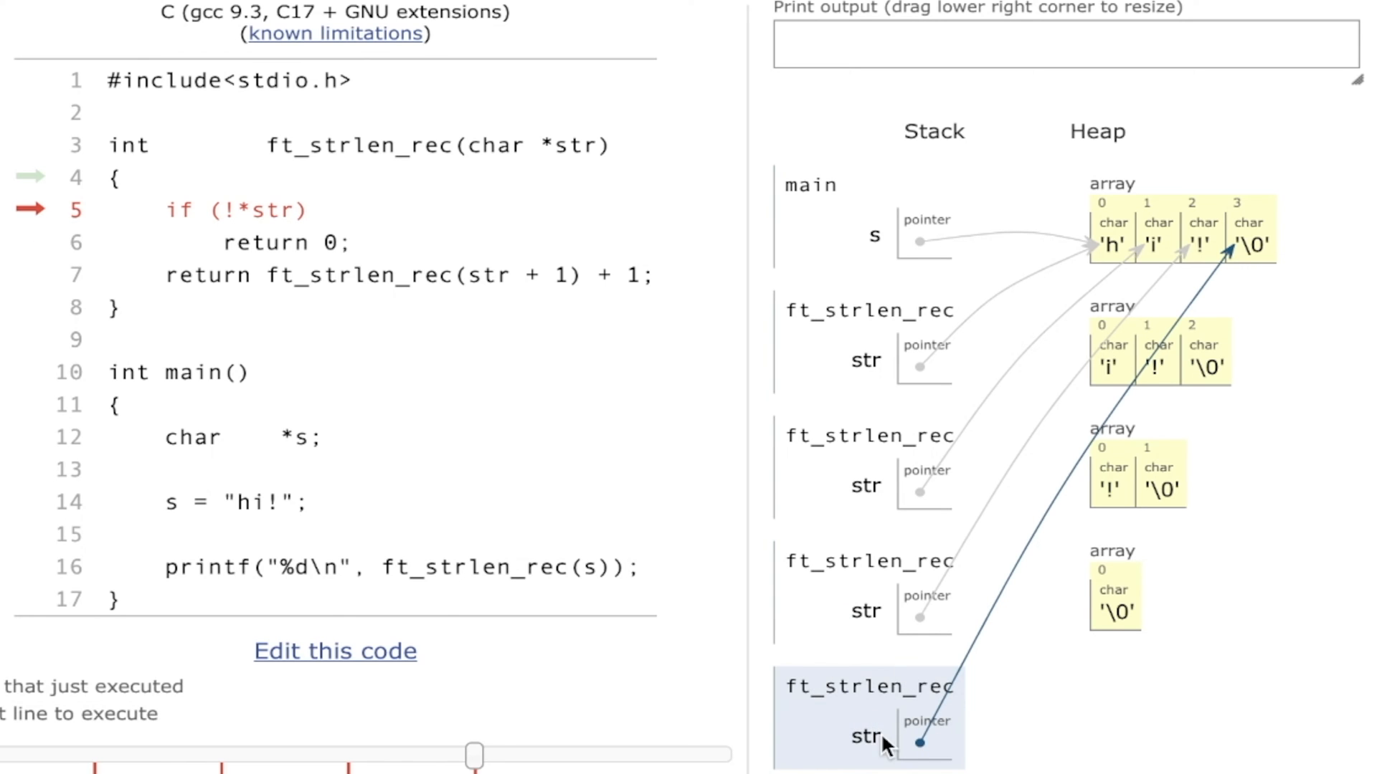
{"action": "mouse_move", "coordinate": [1137, 376]}
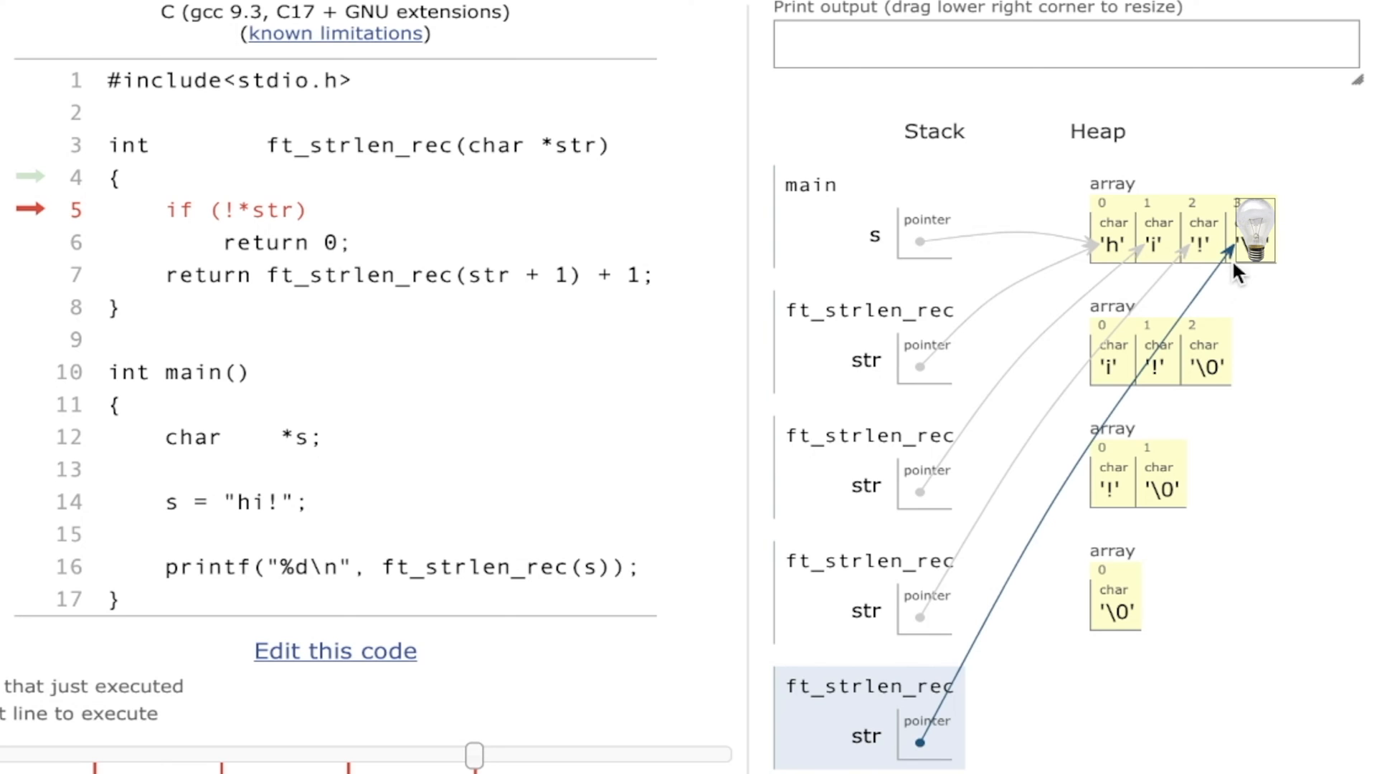
{"action": "mouse_move", "coordinate": [249, 230]}
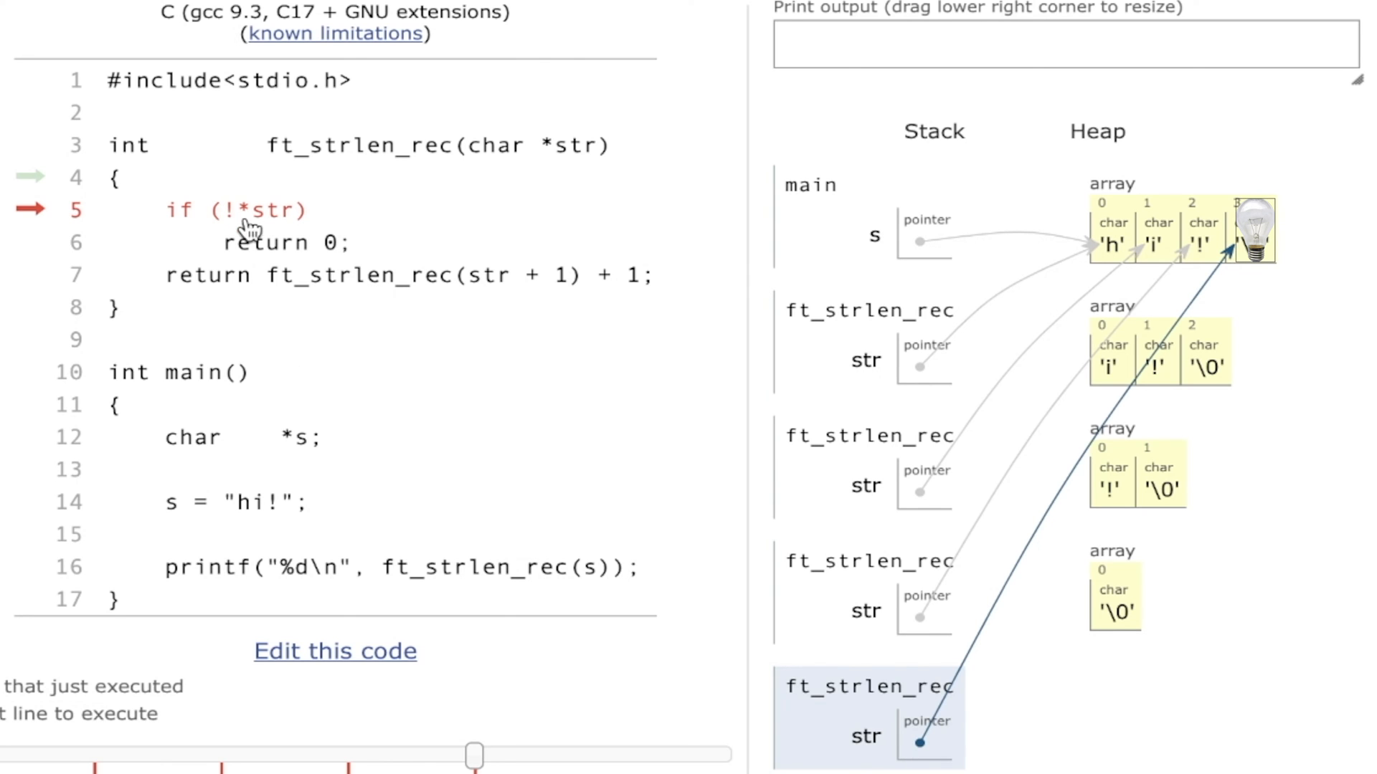
{"action": "mouse_move", "coordinate": [275, 198]}
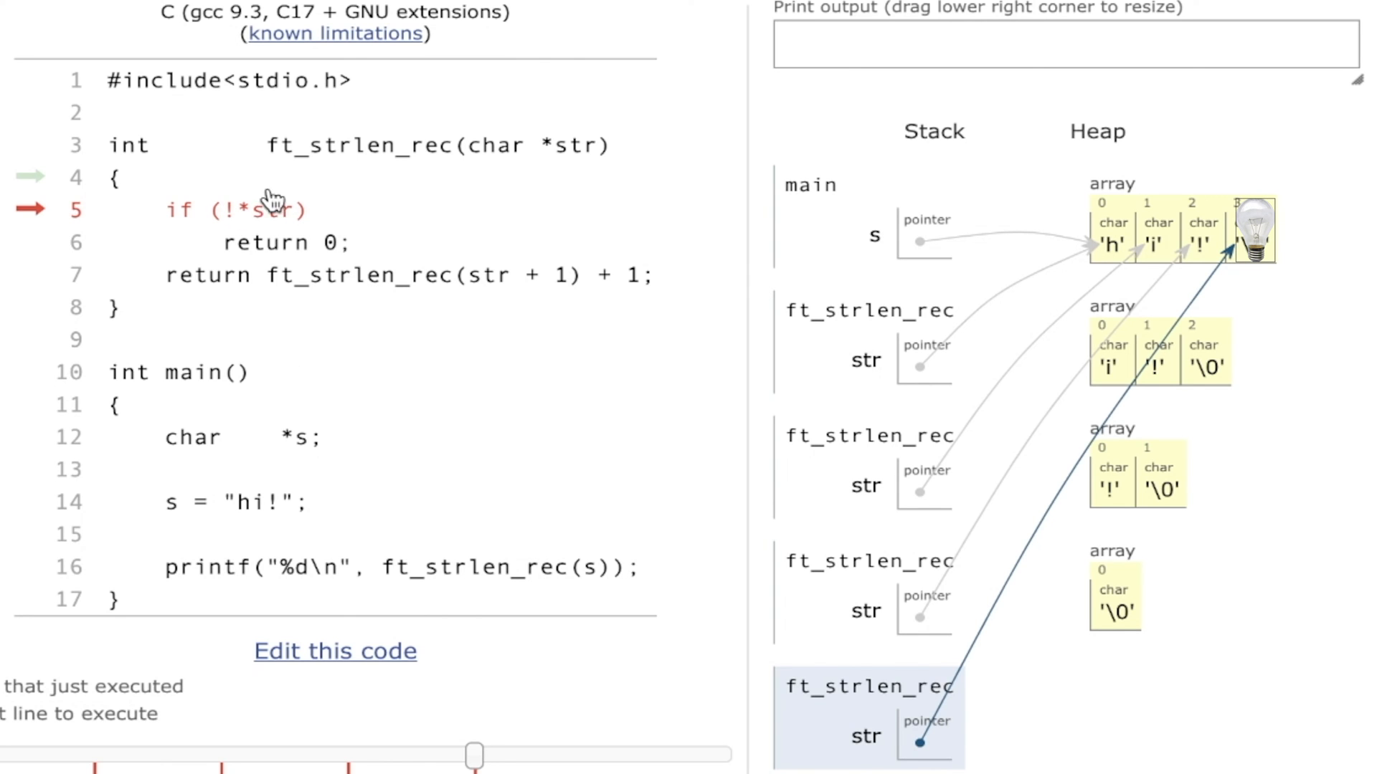
{"action": "mouse_move", "coordinate": [917, 748]}
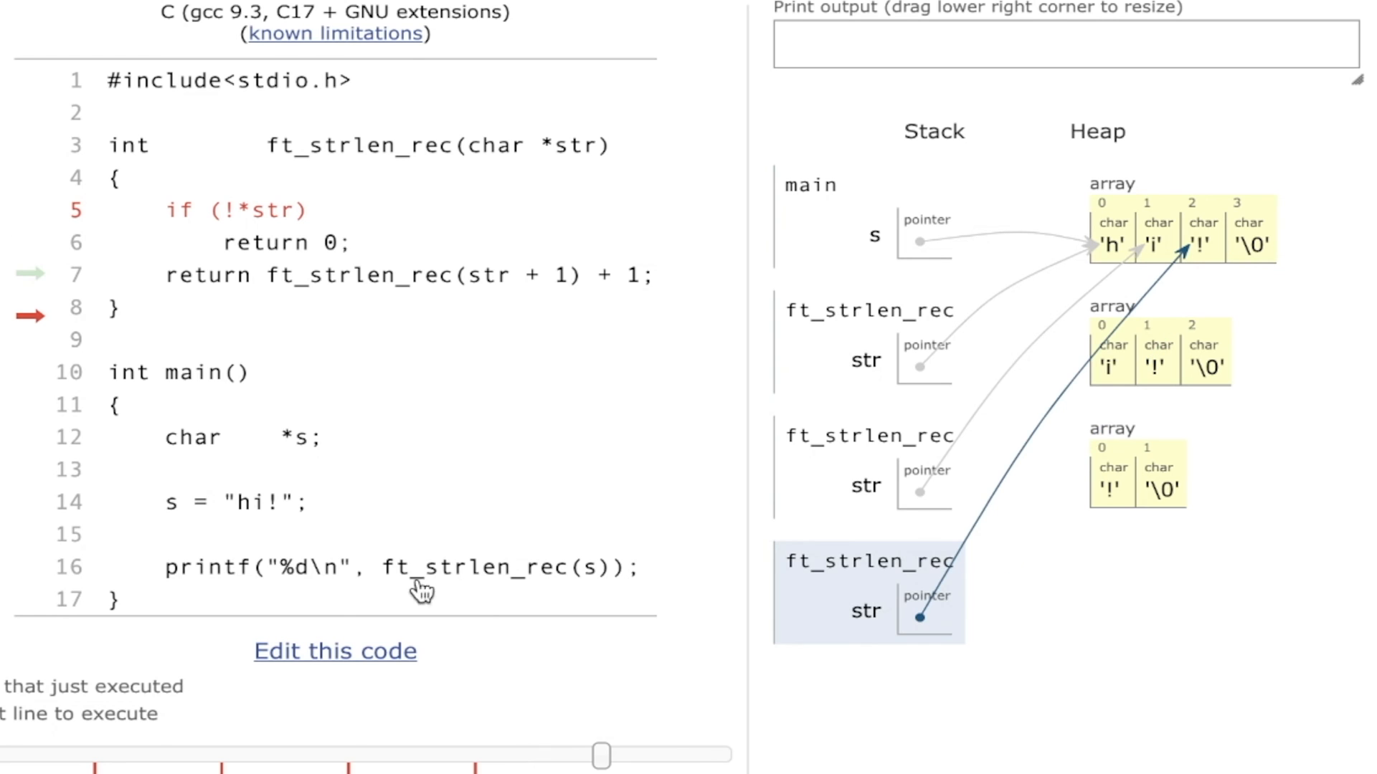
{"action": "mouse_move", "coordinate": [289, 288]}
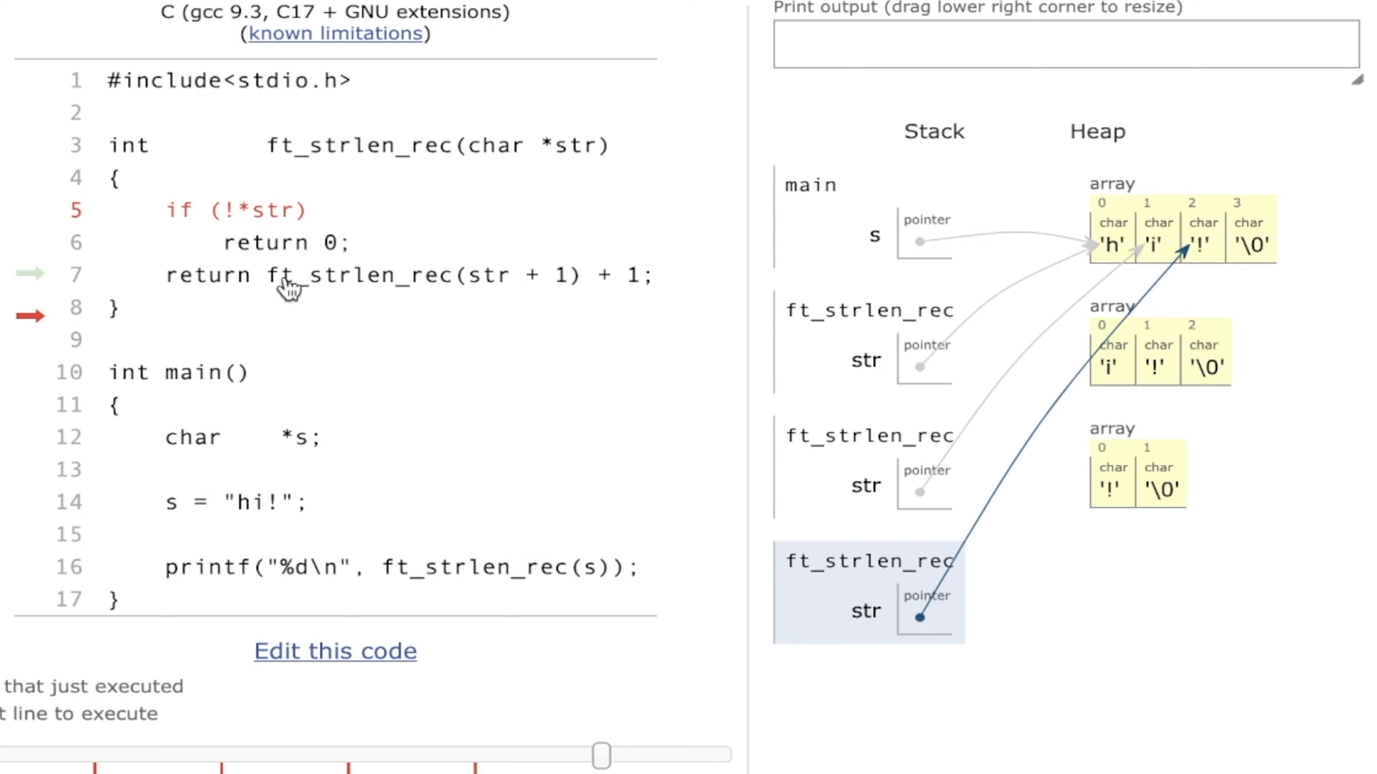
{"action": "mouse_move", "coordinate": [499, 288]}
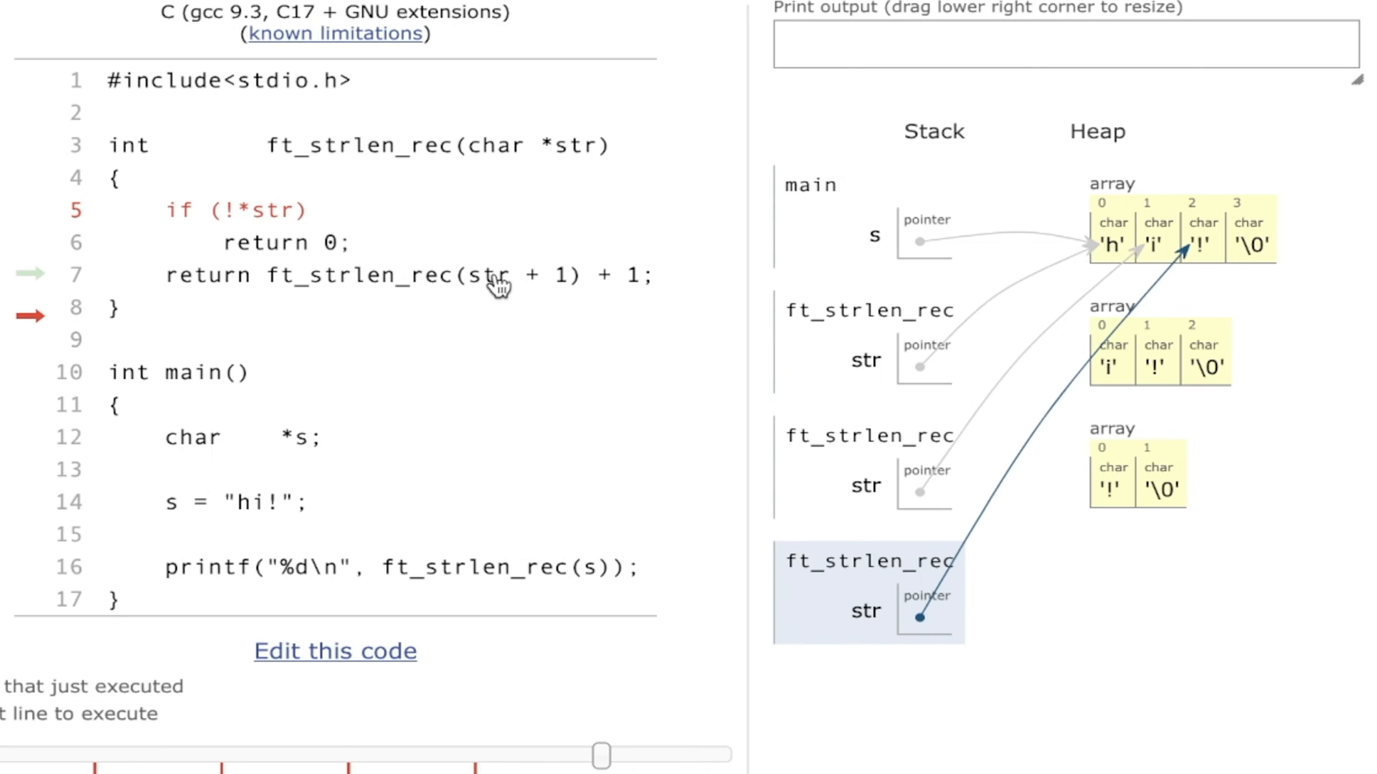
{"action": "mouse_move", "coordinate": [368, 279]}
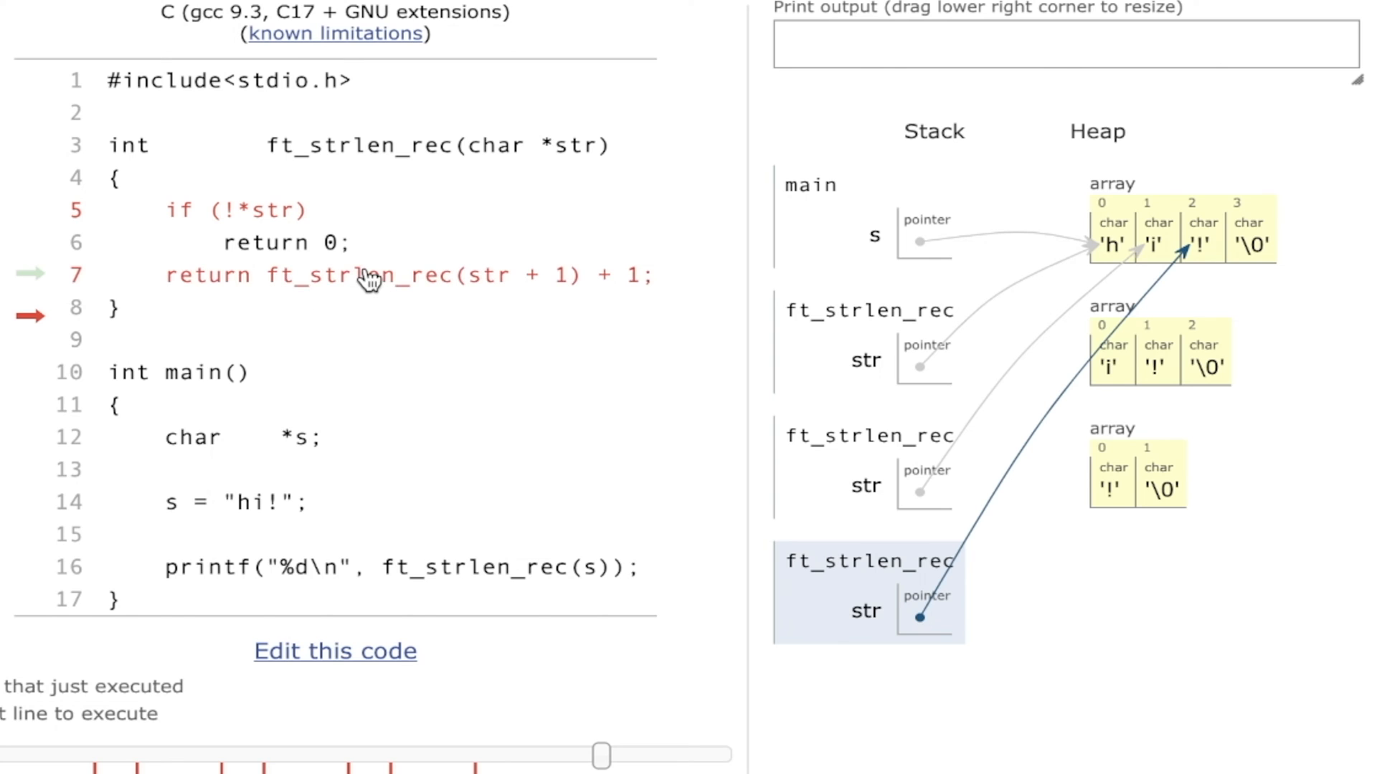
{"action": "mouse_move", "coordinate": [551, 283]}
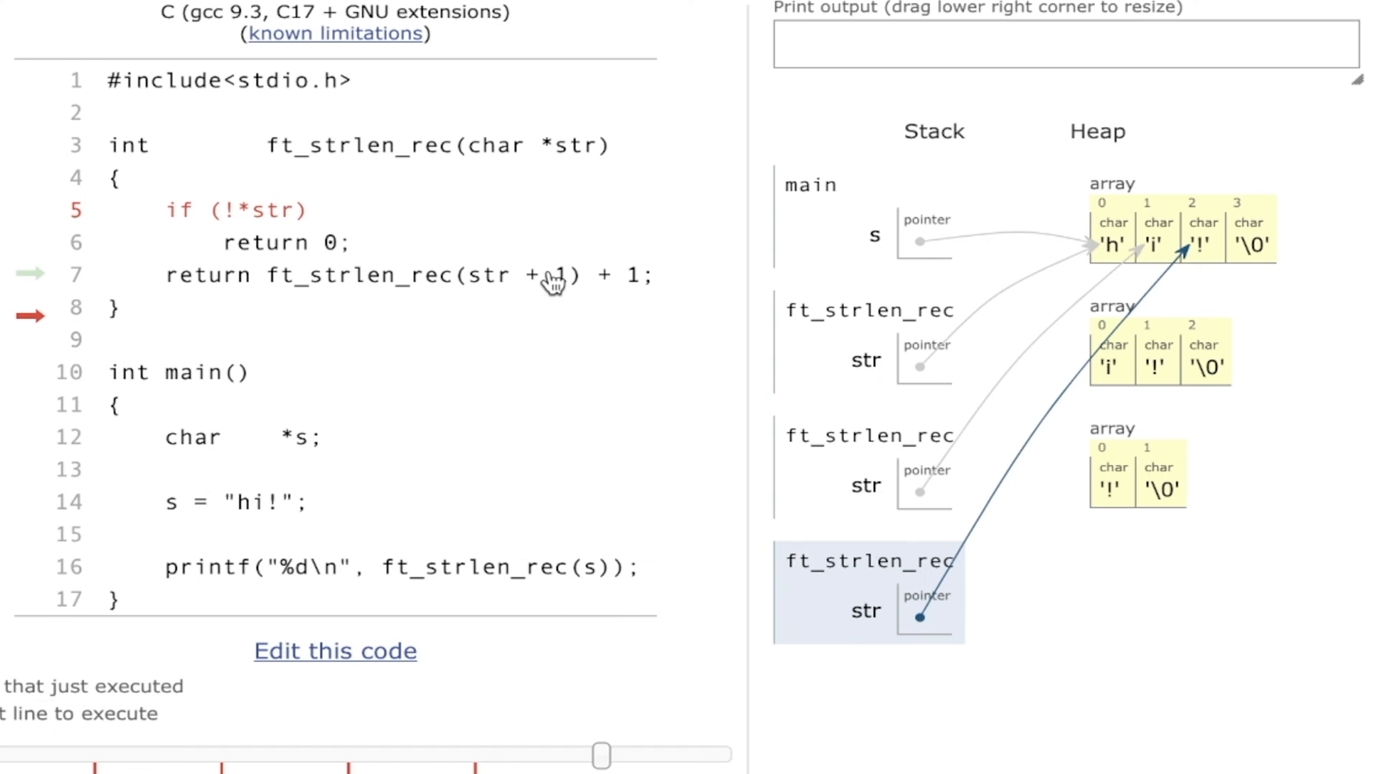
{"action": "mouse_move", "coordinate": [619, 296]}
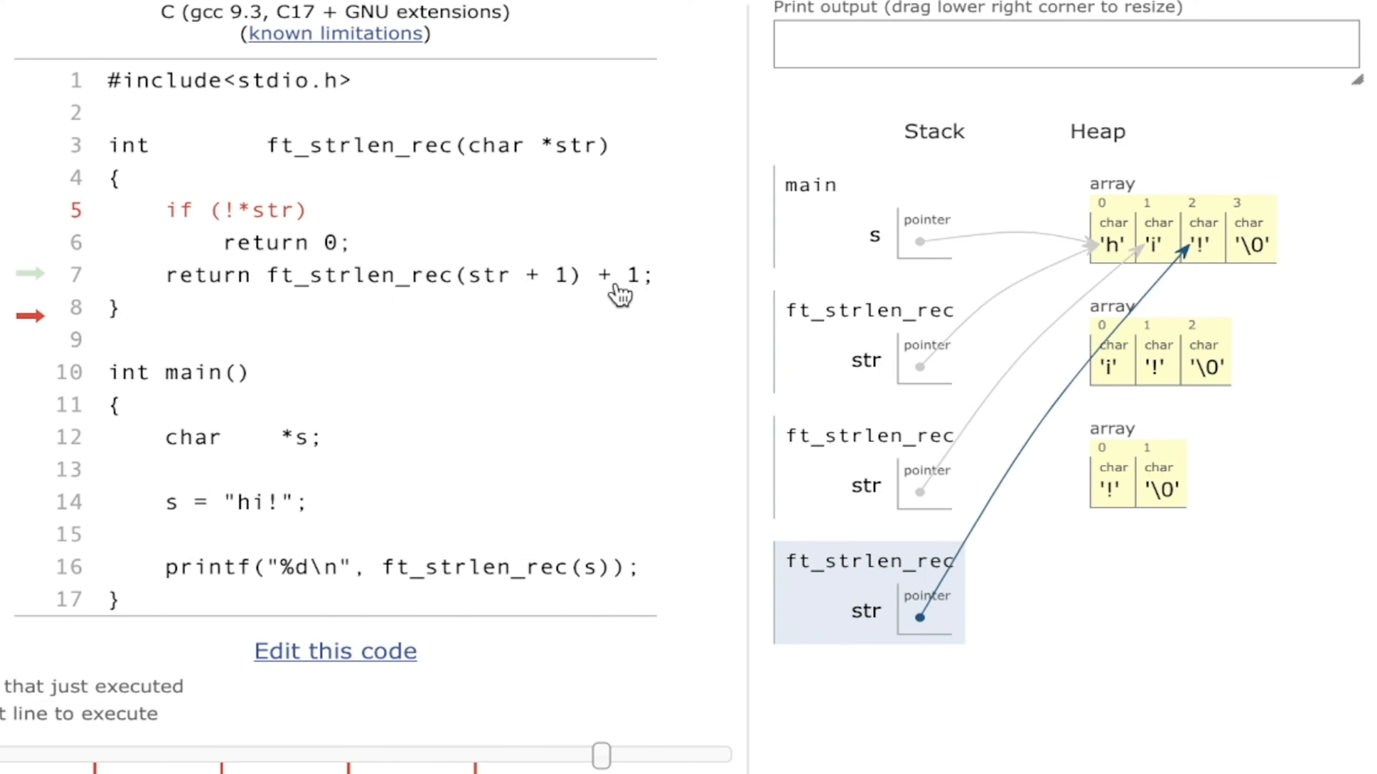
Return from the deepest remaining ft_strlen_rec call, popping its frame off the stack.
{"action": "left_click", "coordinate": [642, 756]}
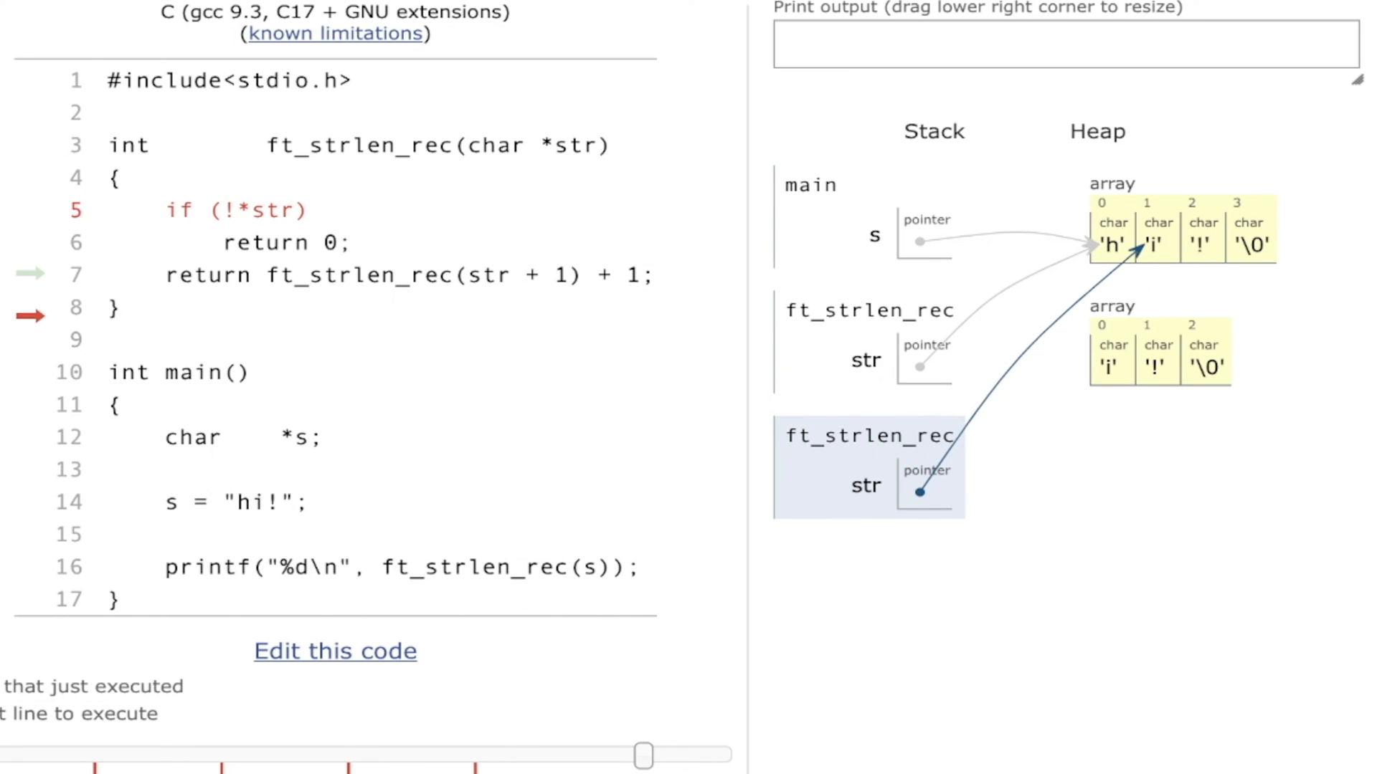
{"action": "mouse_move", "coordinate": [479, 283]}
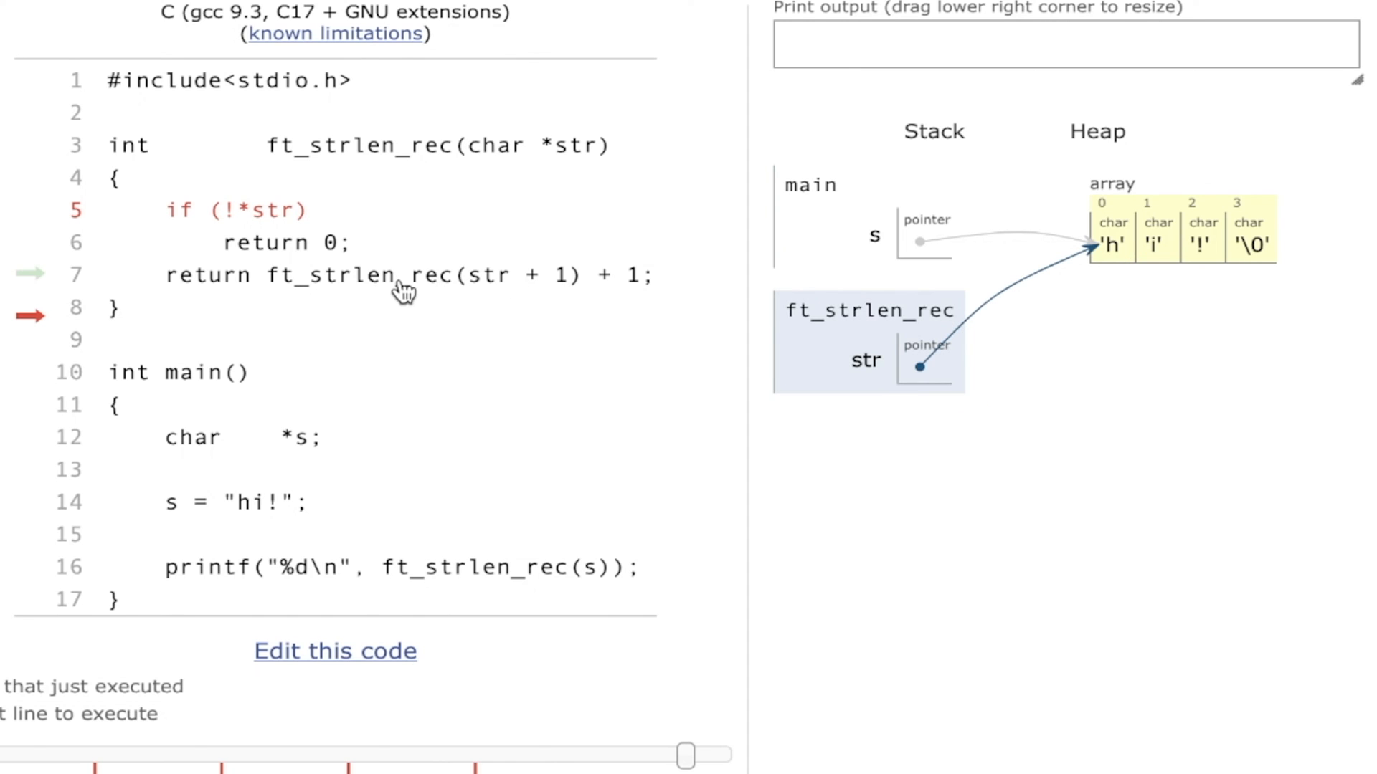
{"action": "mouse_move", "coordinate": [596, 276]}
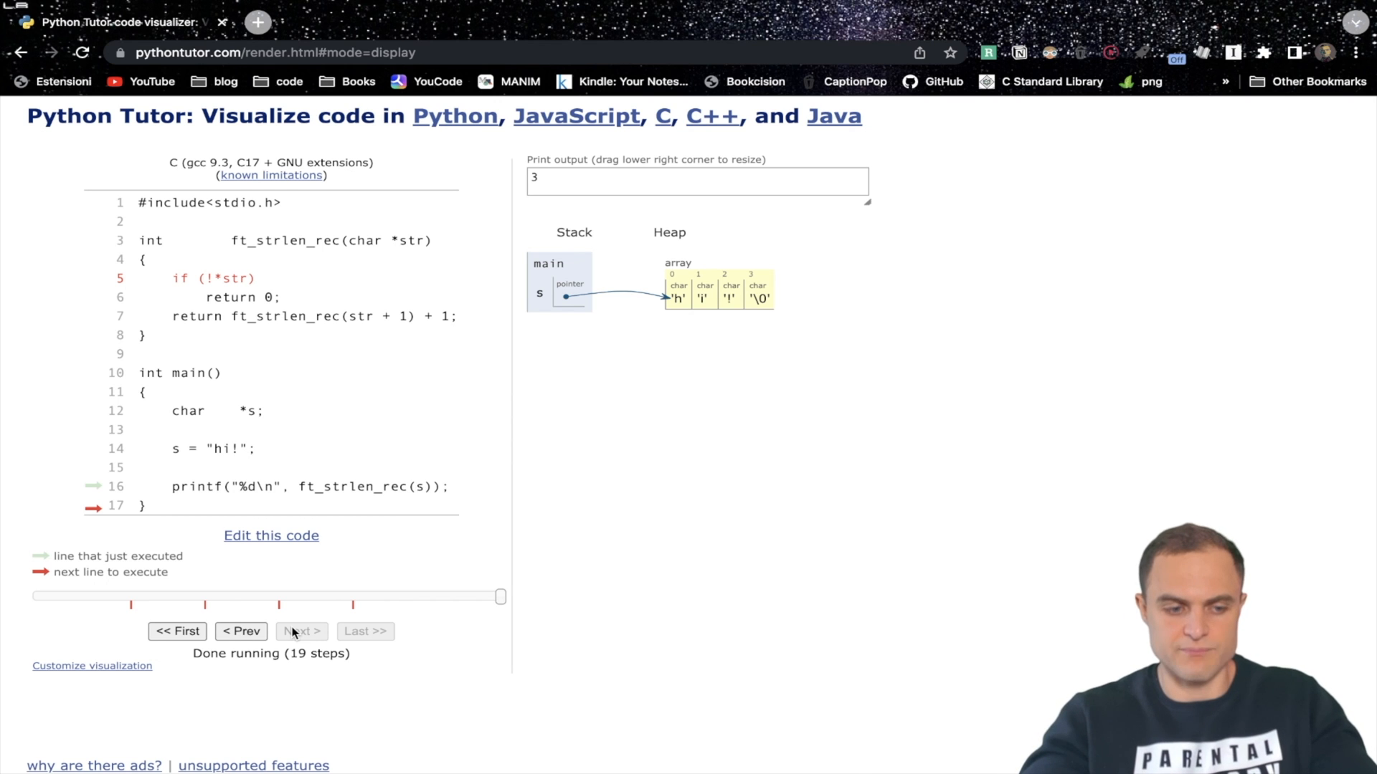
{"action": "mouse_move", "coordinate": [335, 463]}
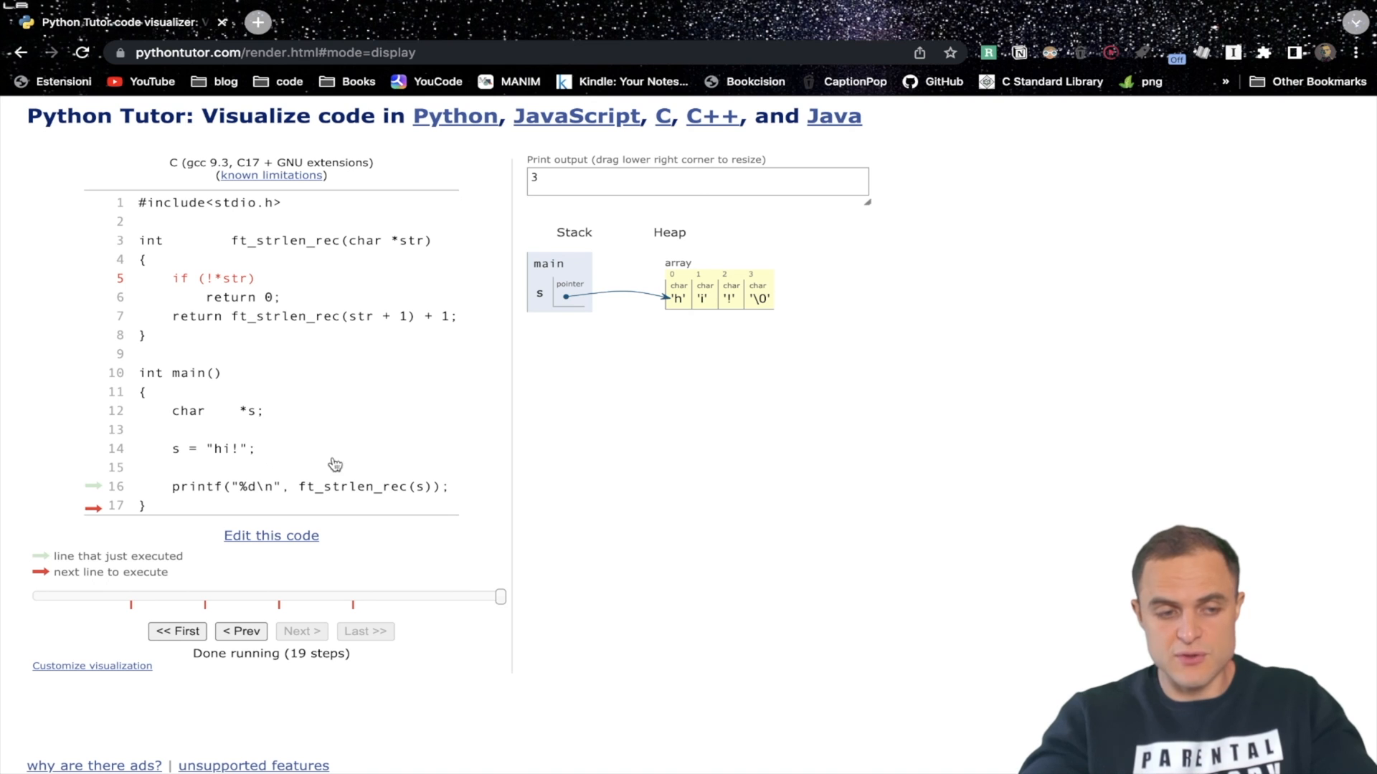
{"action": "mouse_move", "coordinate": [217, 406]}
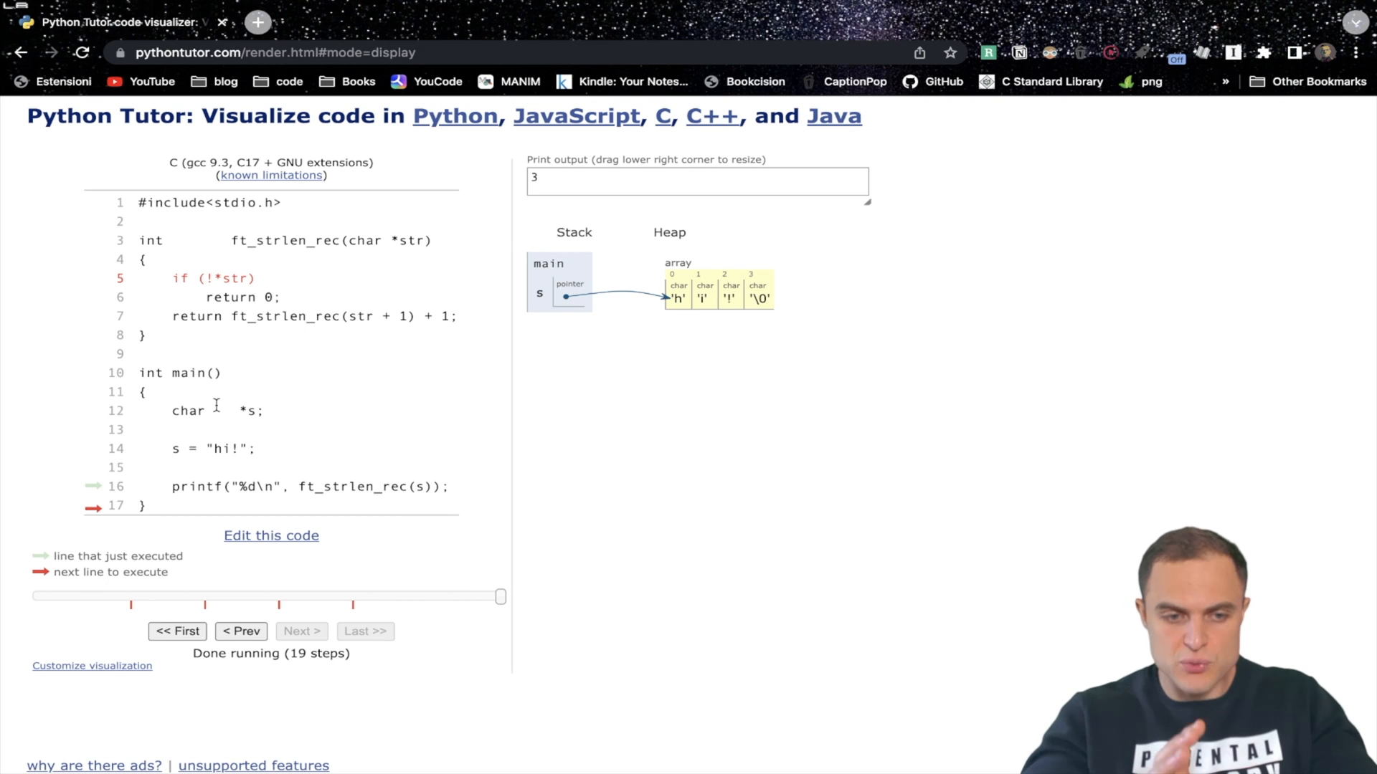